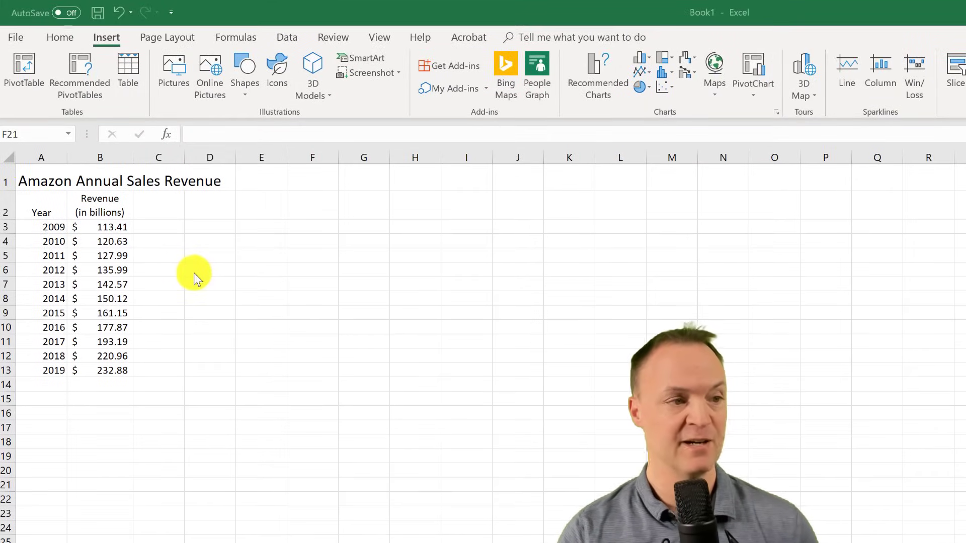
mouse_move(132, 283)
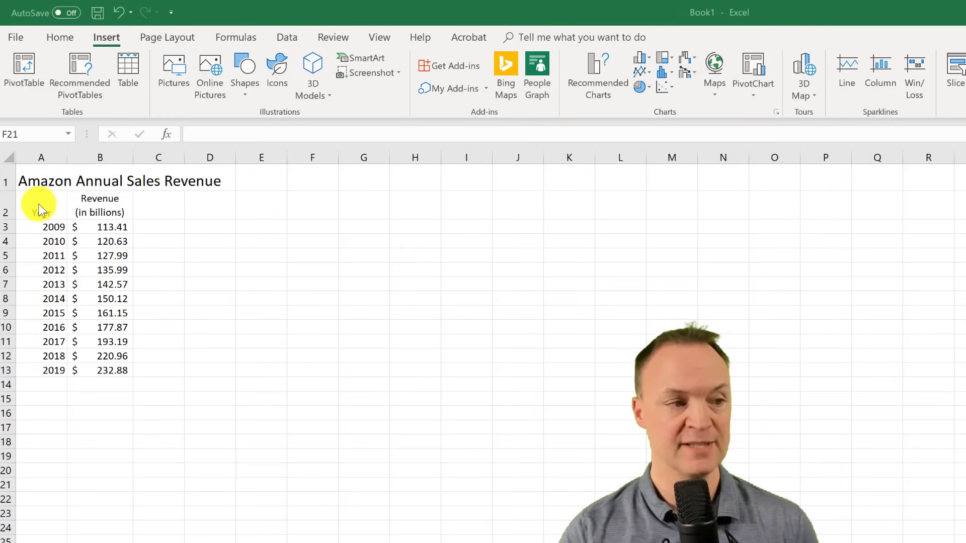
Step: Select the Year and Revenue data for 2009–2019 in A2:B13
click(41, 212)
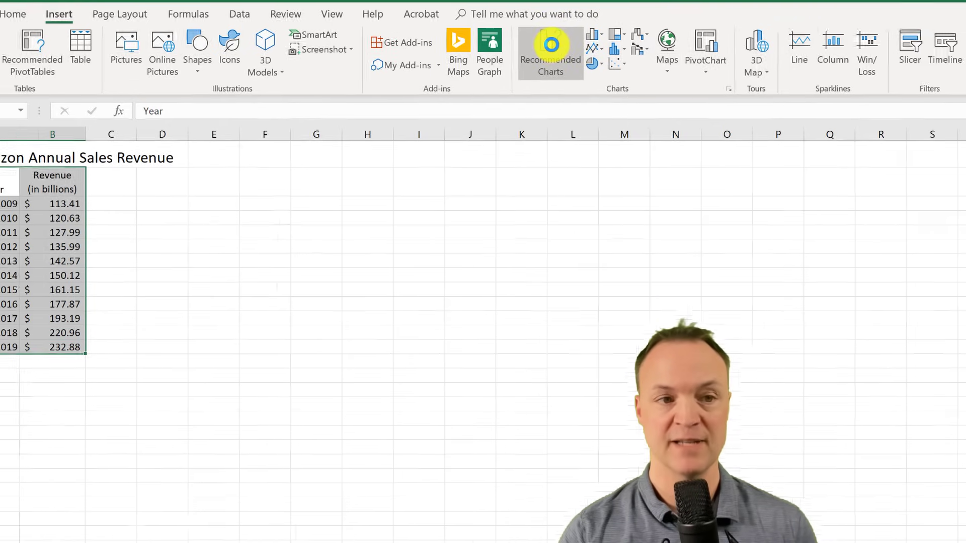
Step: Insert the recommended line chart of Amazon revenue by year
click(550, 52)
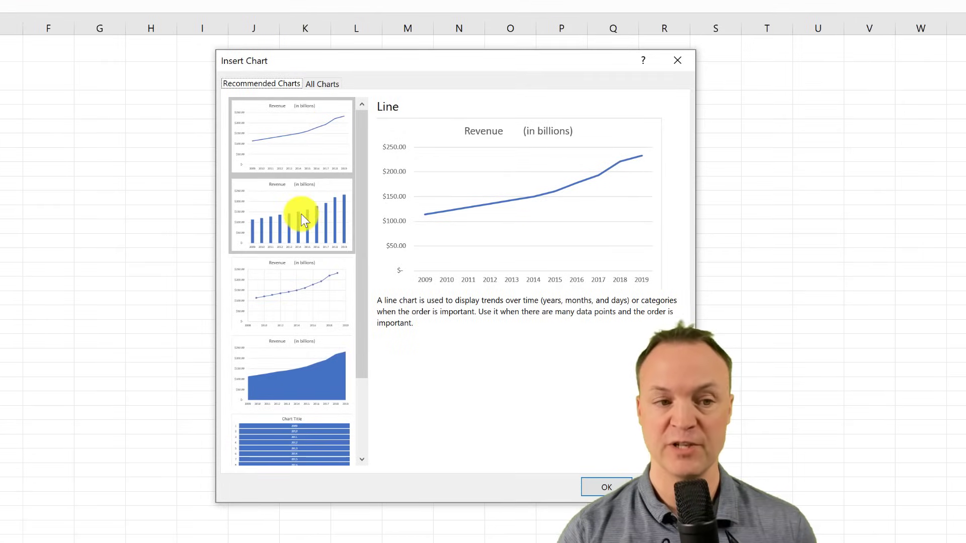
click(307, 108)
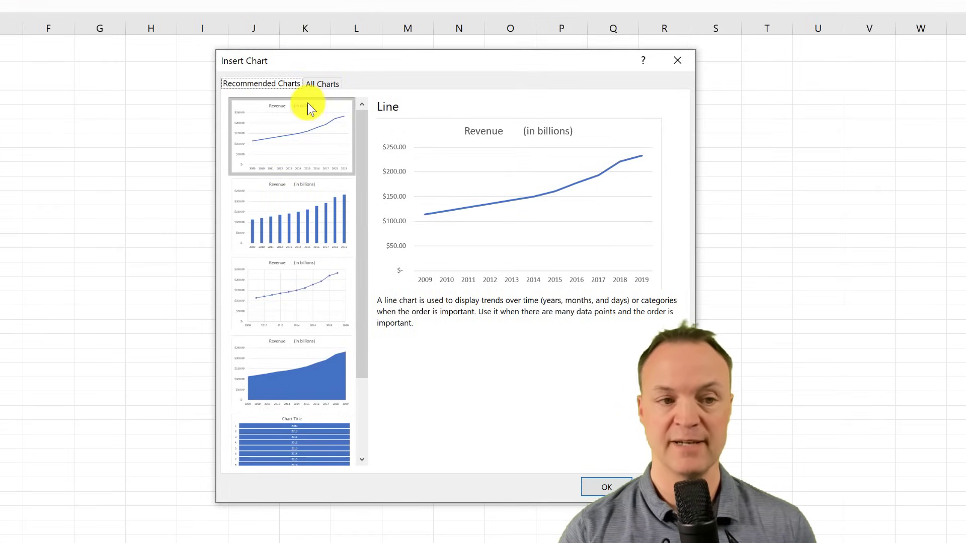
click(321, 83)
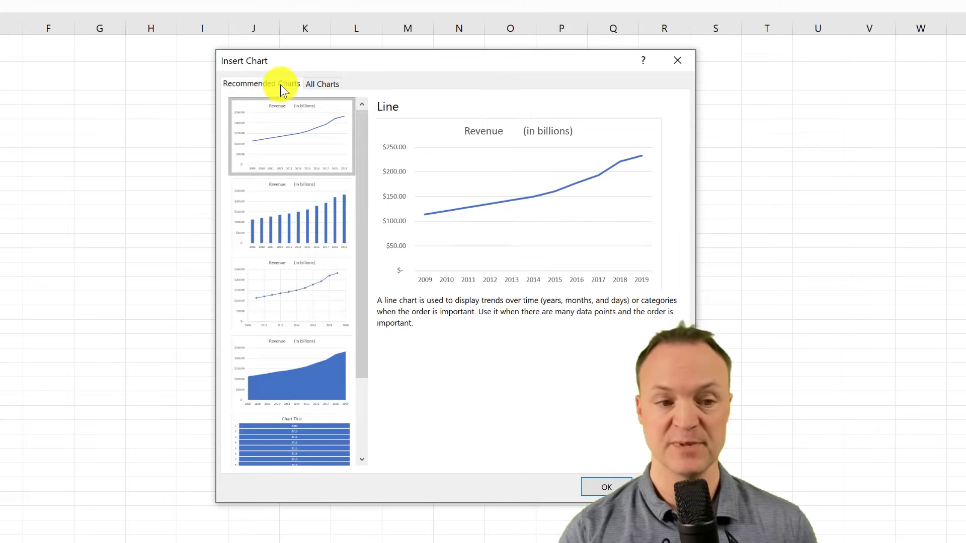
mouse_move(317, 139)
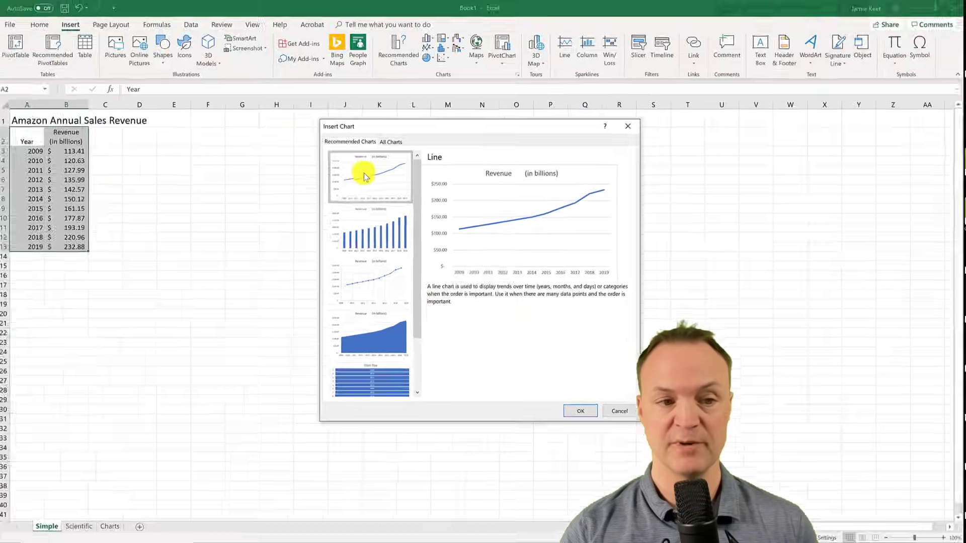
click(579, 411)
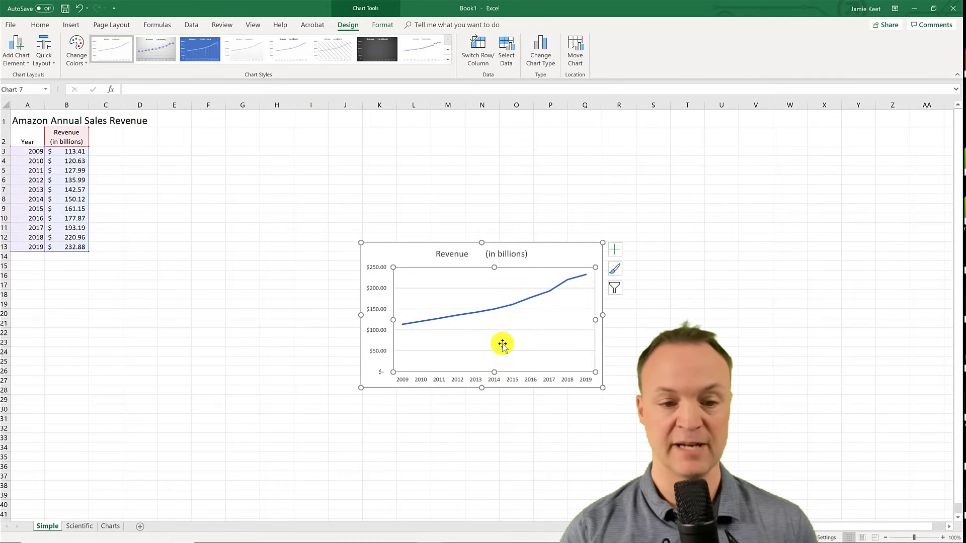
Step: Move and enlarge the chart beside the table; test B13 with 100, restoring 232.88
drag(502, 344, 436, 215)
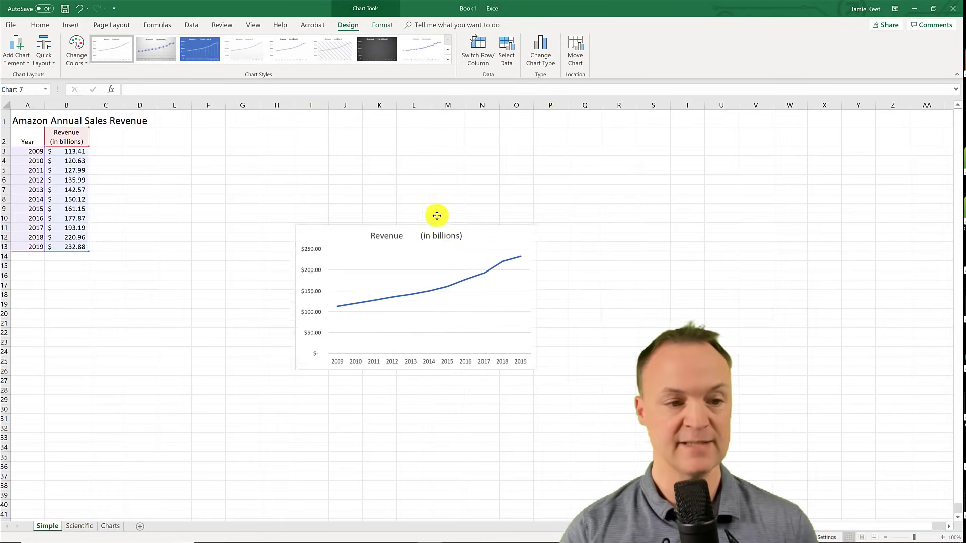
drag(437, 216, 402, 283)
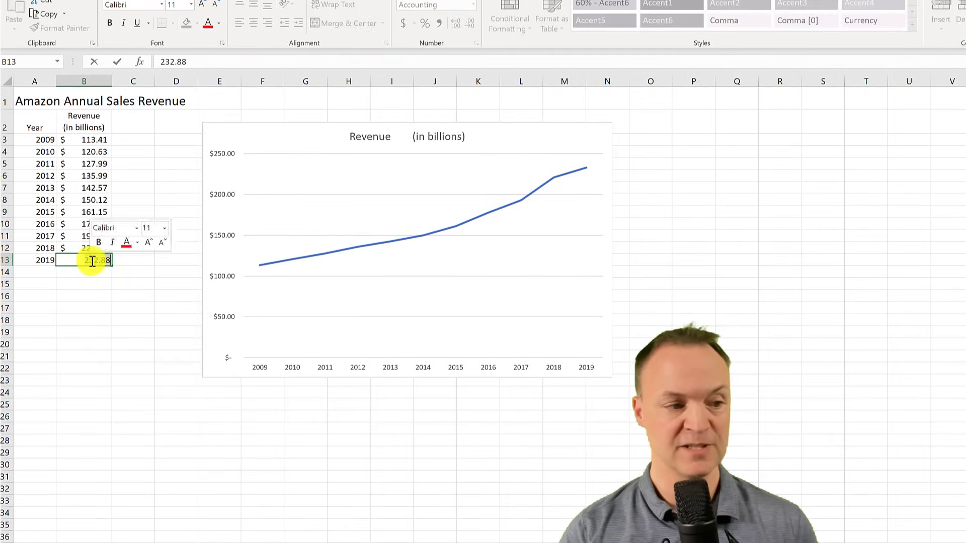
text(100.00)
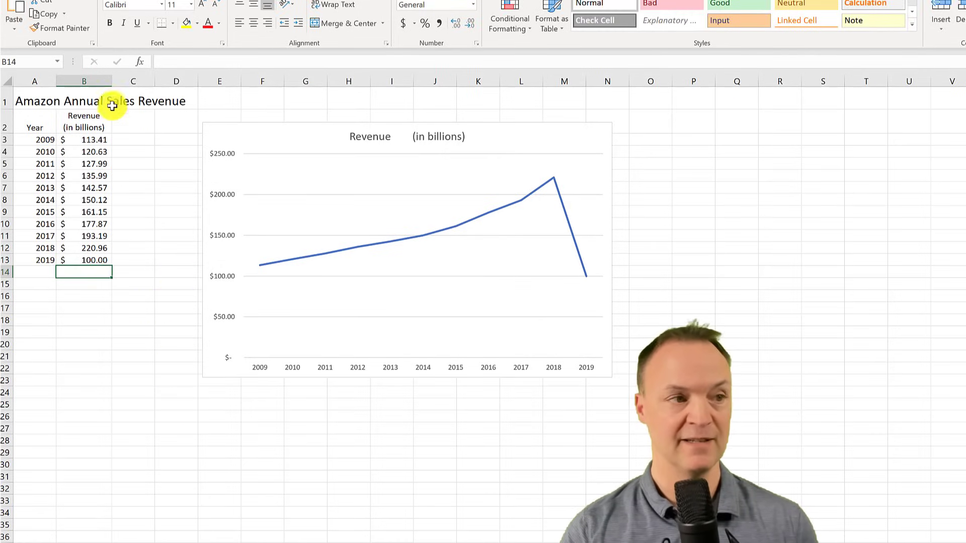
text(232.88)
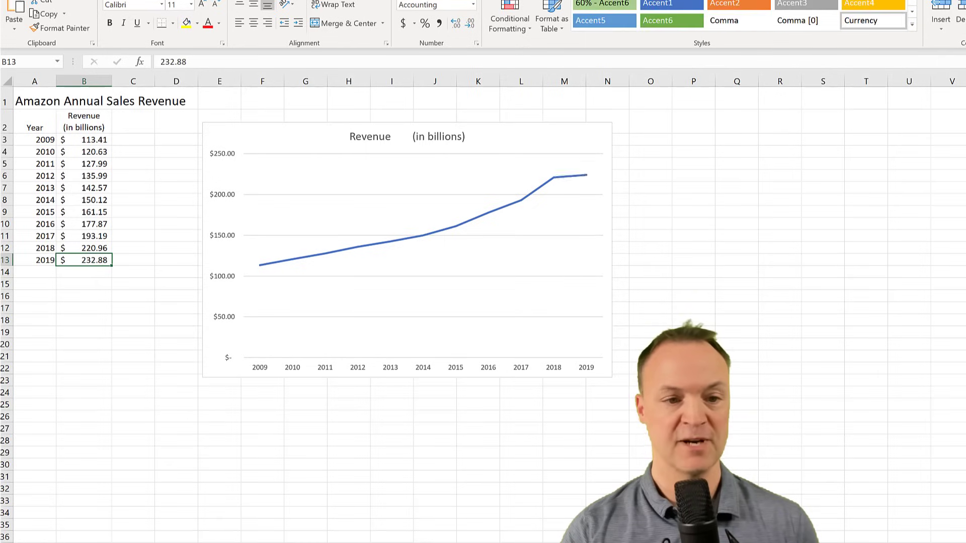
click(695, 307)
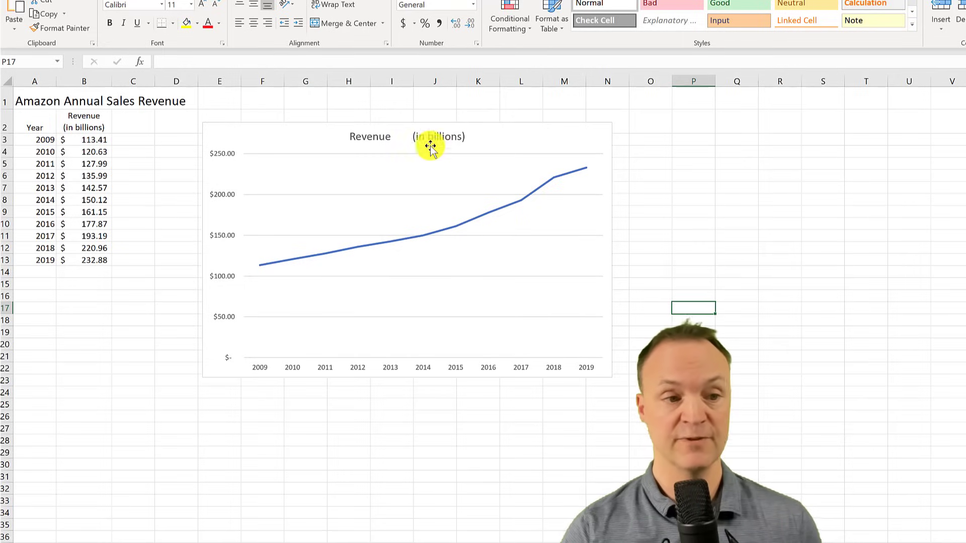
Step: Change the chart title text to 'Amazon Annual Sales Revenue'
click(431, 136)
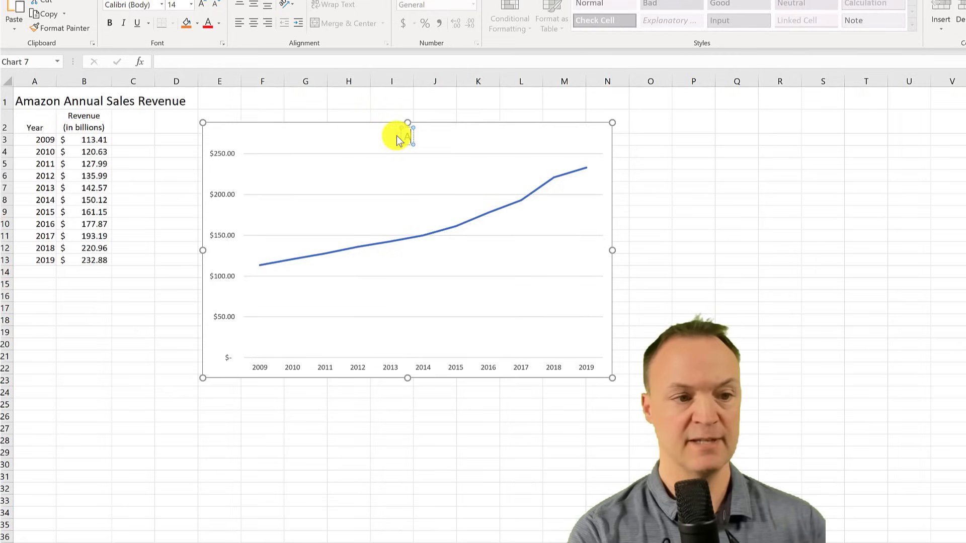
click(408, 134)
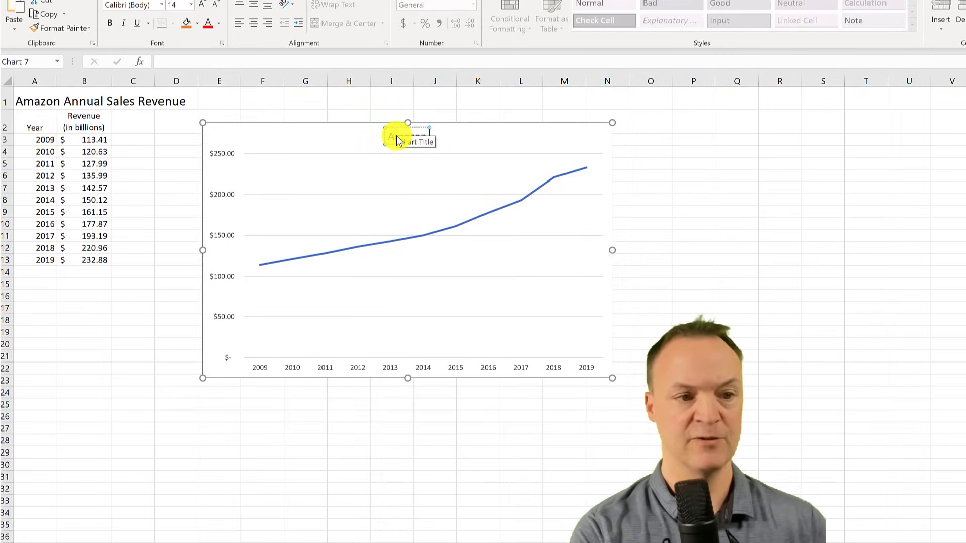
text(Amazon Annual)
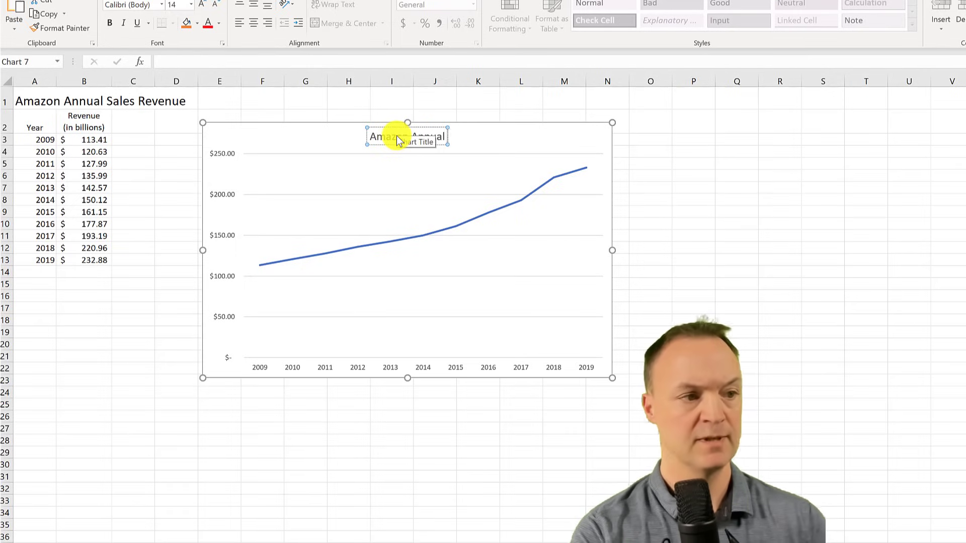
text(Amazon Annual Sales Rev)
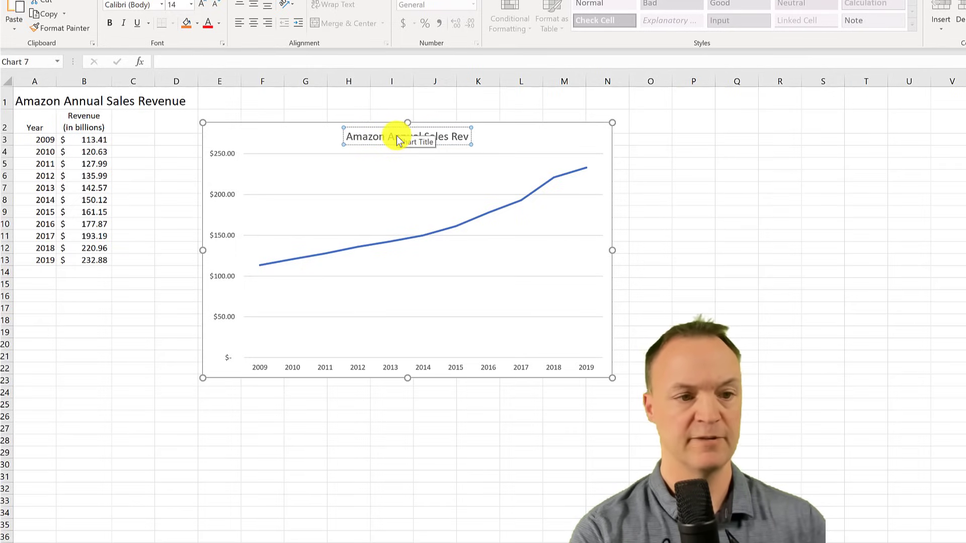
click(681, 274)
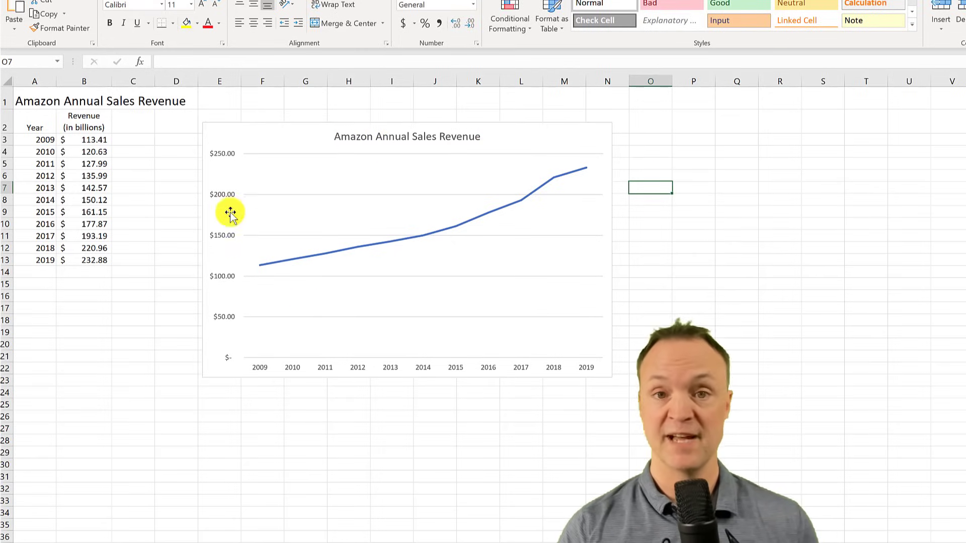
mouse_move(230, 212)
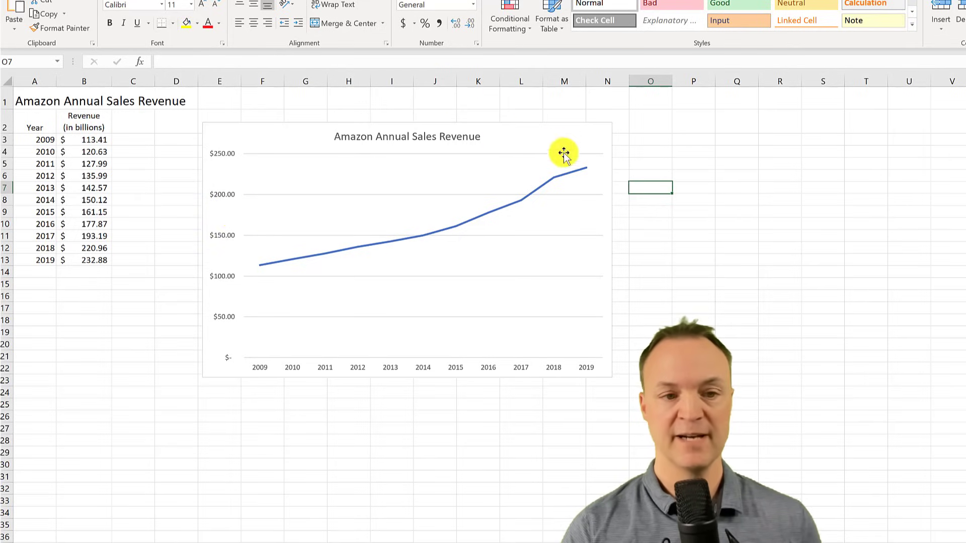
Step: Add axis titles: 'In Billions' on the vertical axis, 'Years' on the horizontal
click(562, 153)
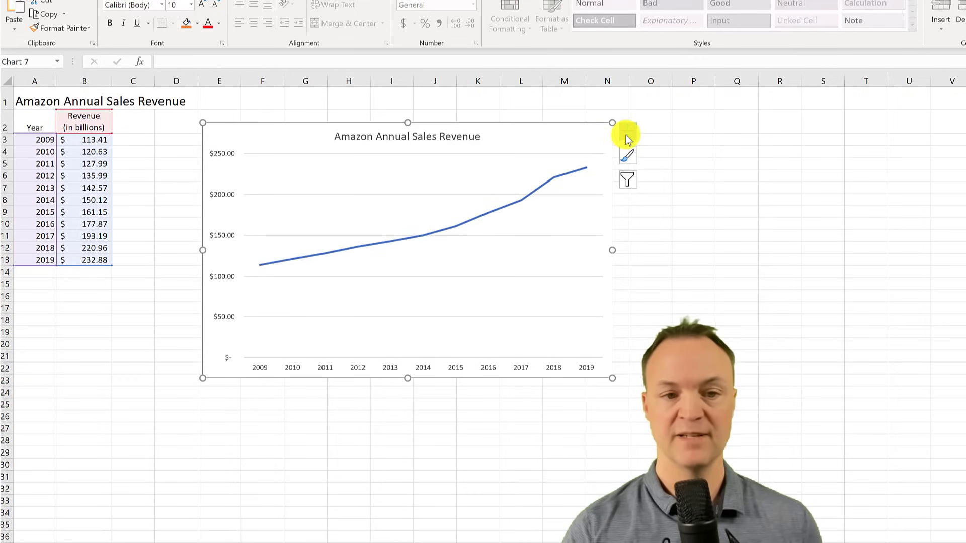
mouse_move(626, 137)
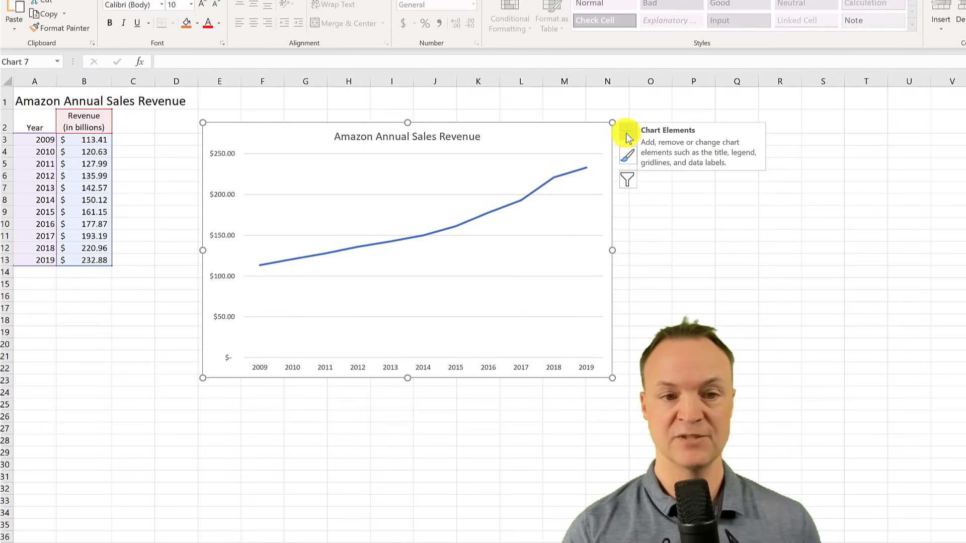
click(628, 131)
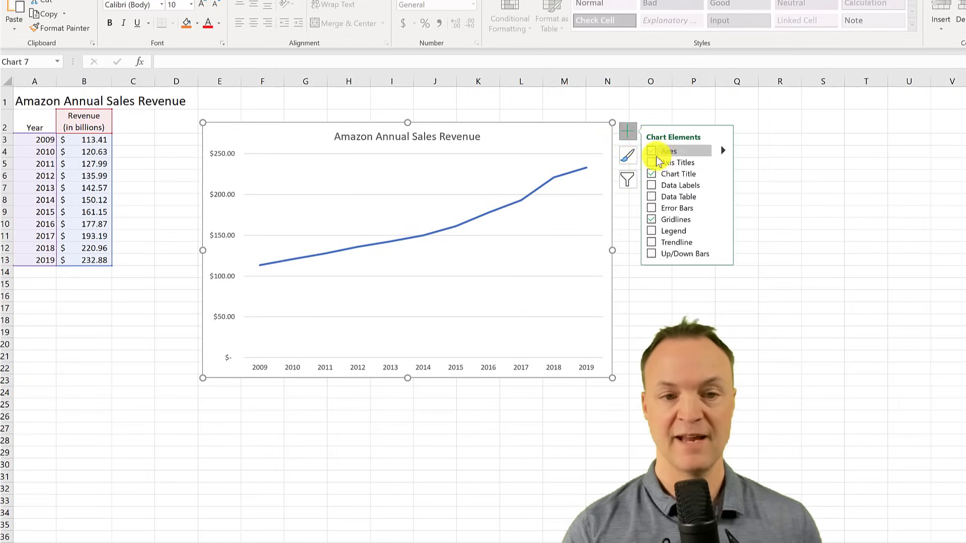
click(651, 162)
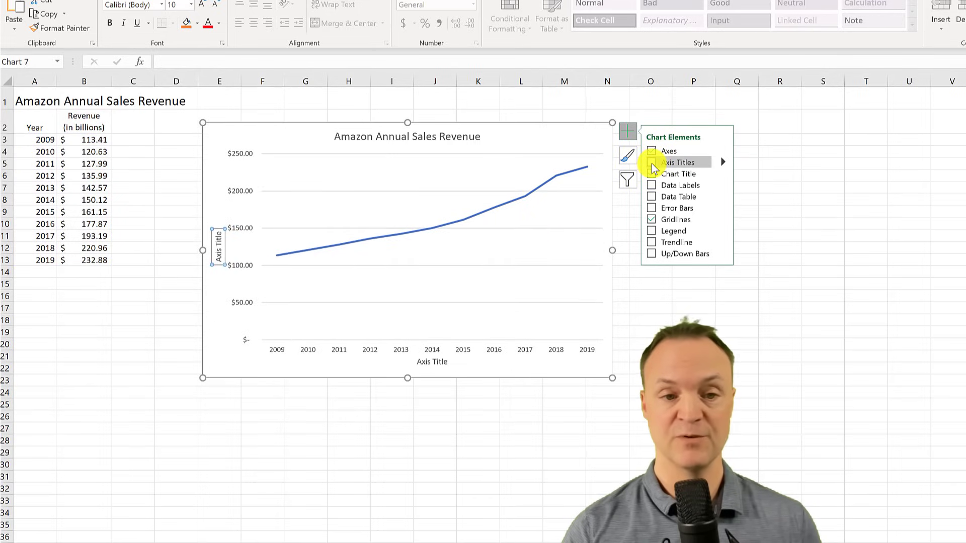
click(651, 162)
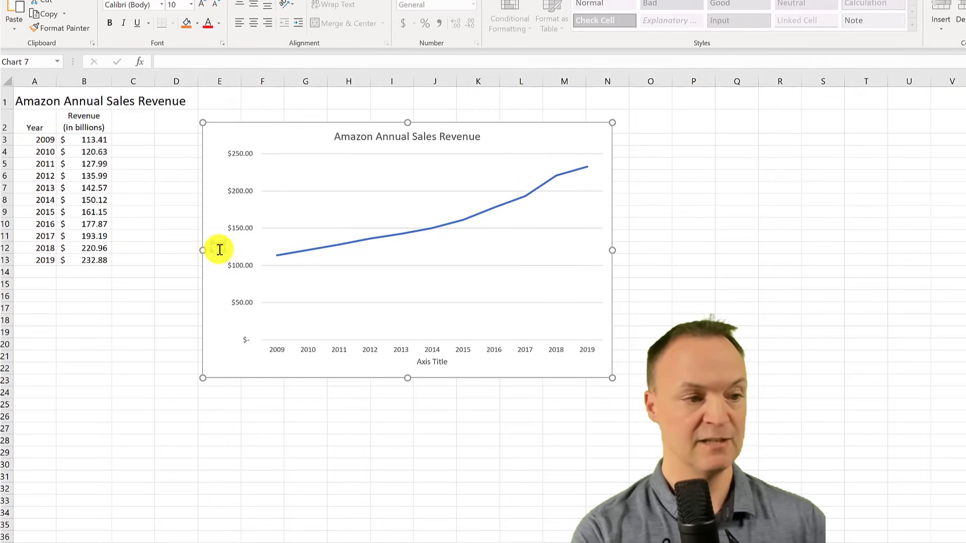
click(220, 249)
text(In Billions)
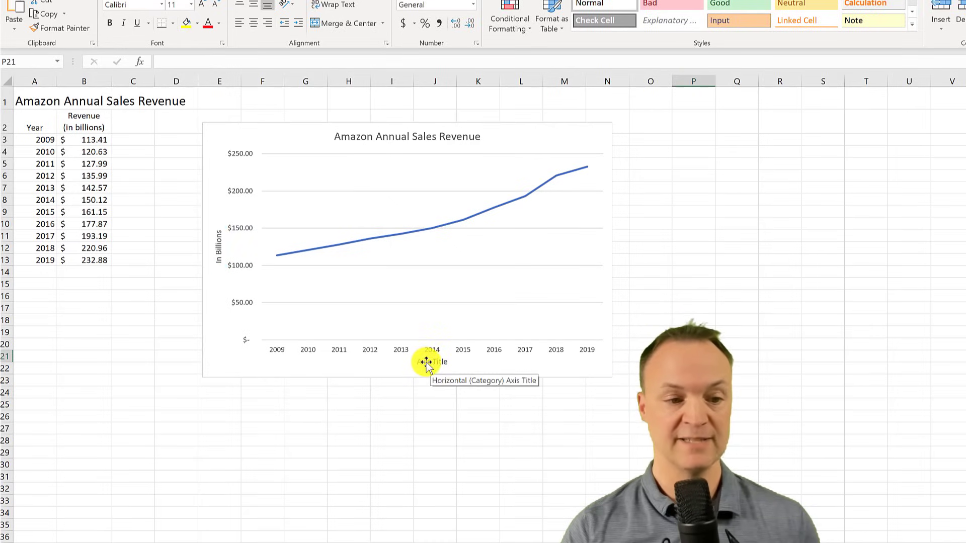
click(428, 362)
text(Years)
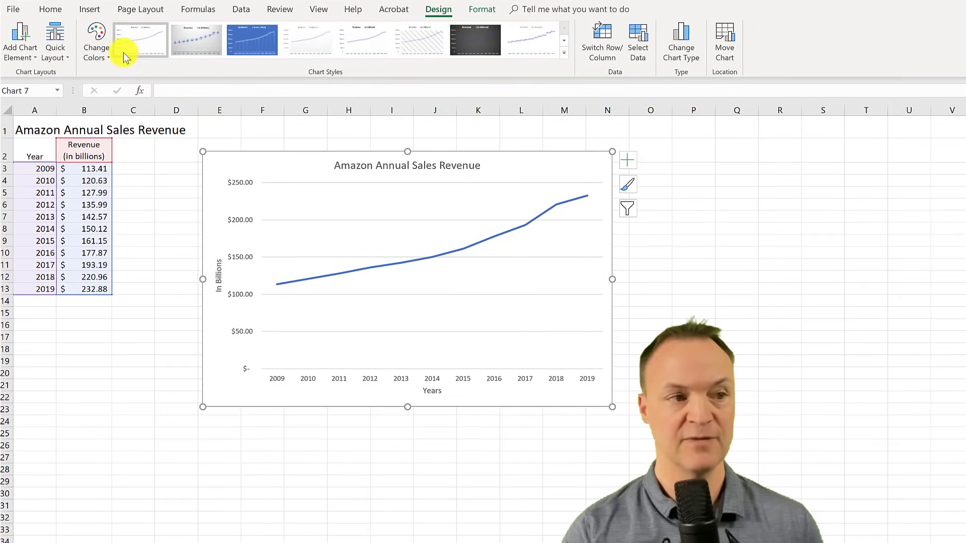
Step: Apply a light chart style with shaded gridlines to the revenue chart
click(250, 40)
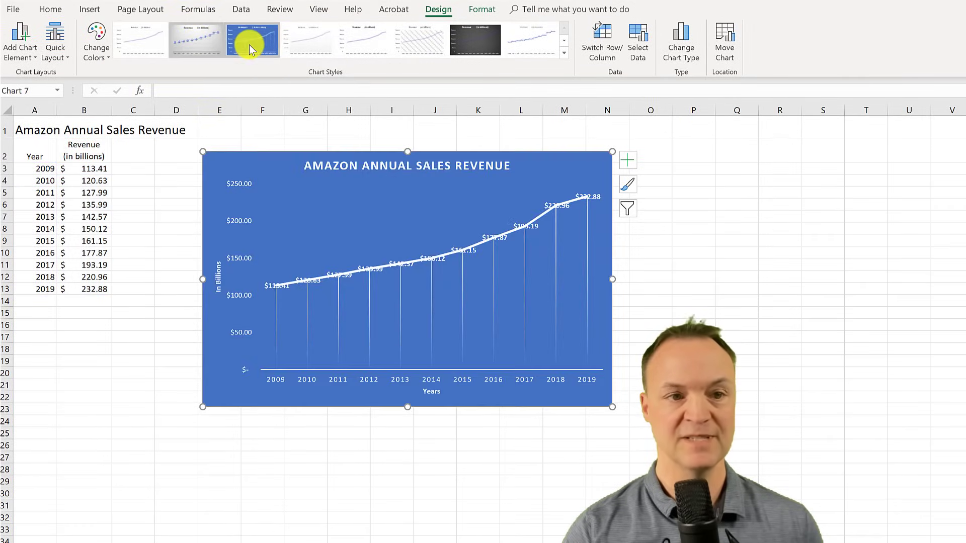
click(308, 39)
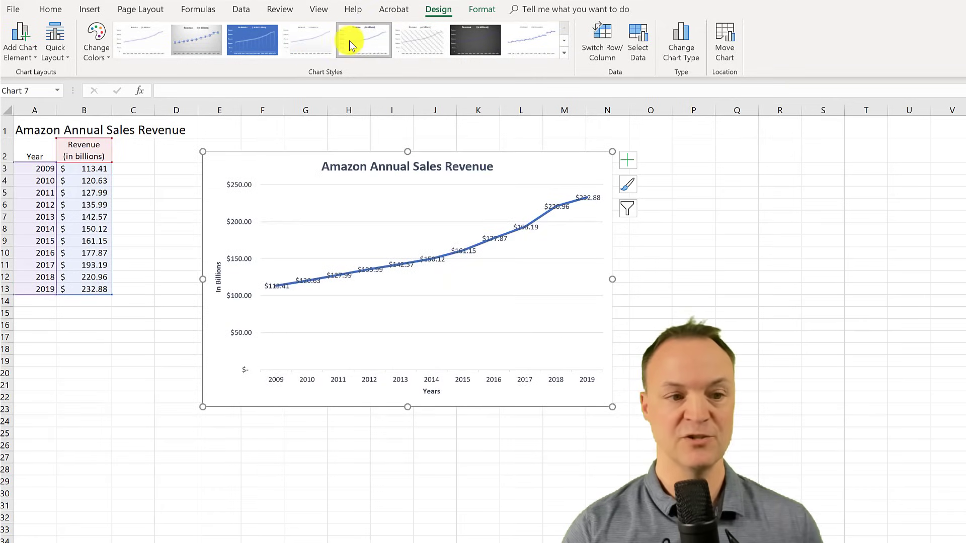
click(308, 39)
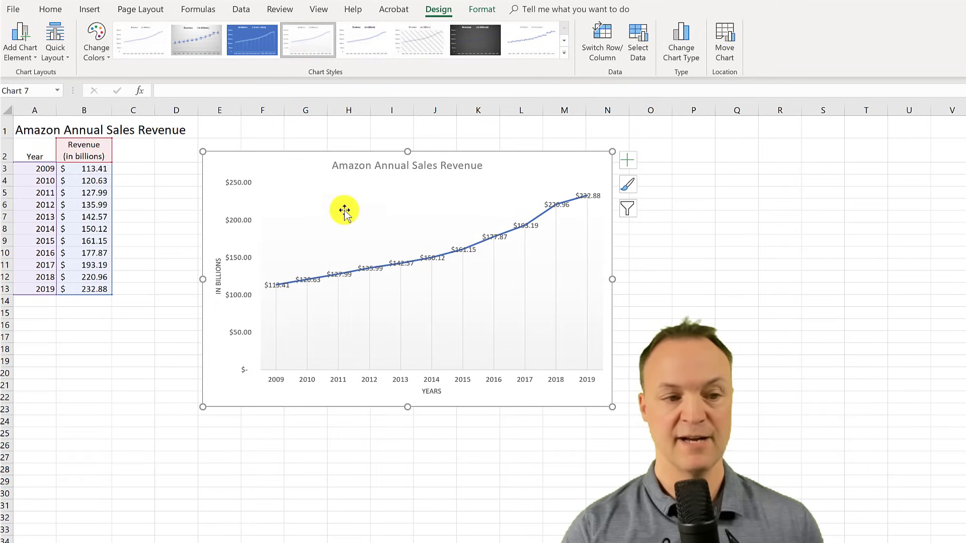
mouse_move(517, 237)
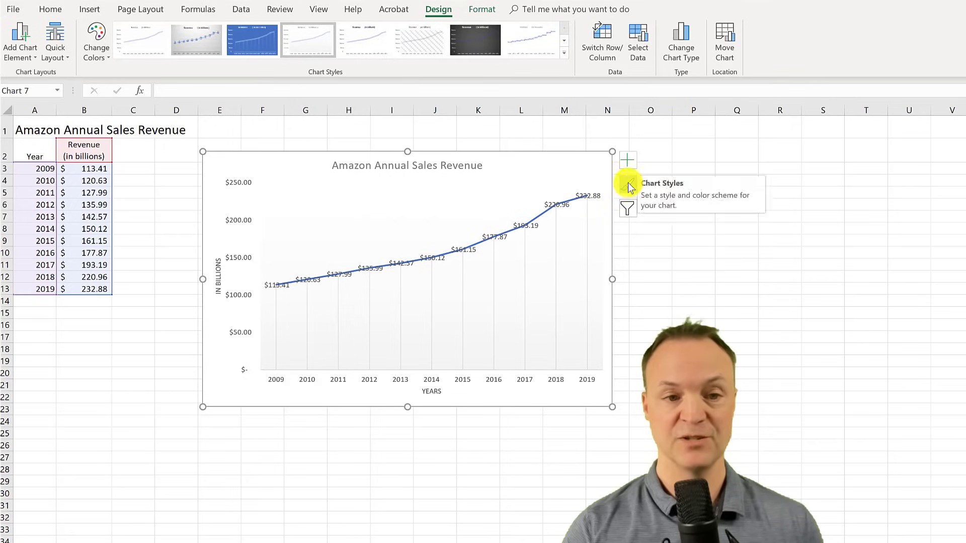
Step: Remove the line's data labels, keep the chart title, and reselect the plot area
click(628, 160)
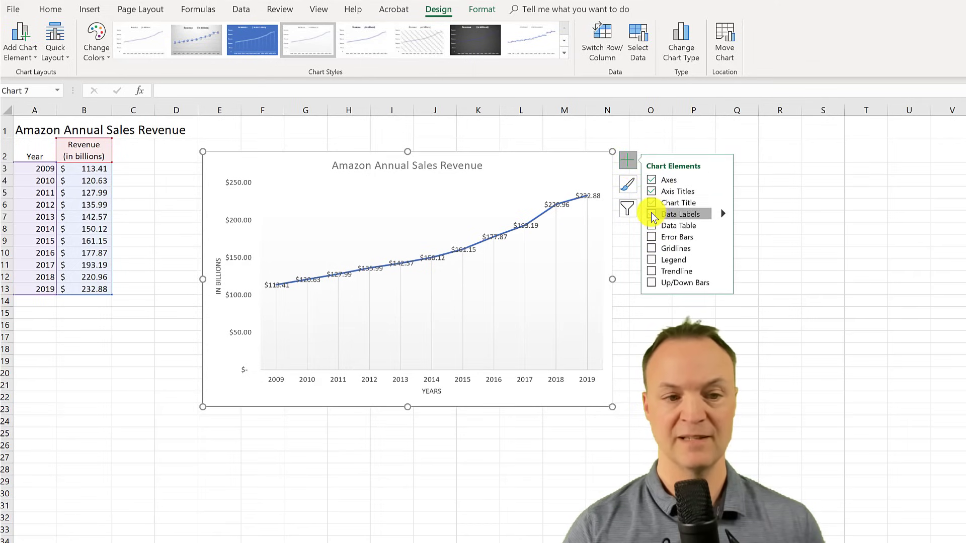
click(651, 213)
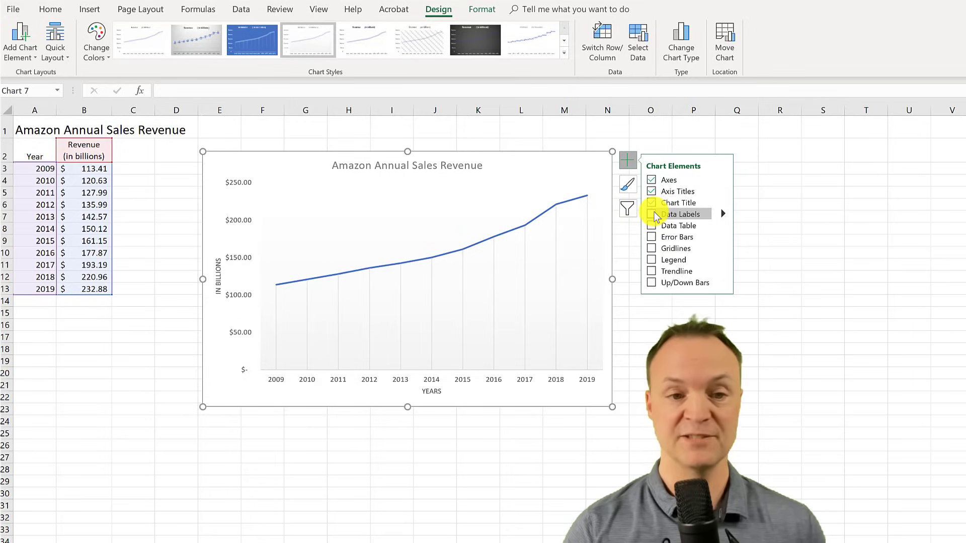
click(651, 203)
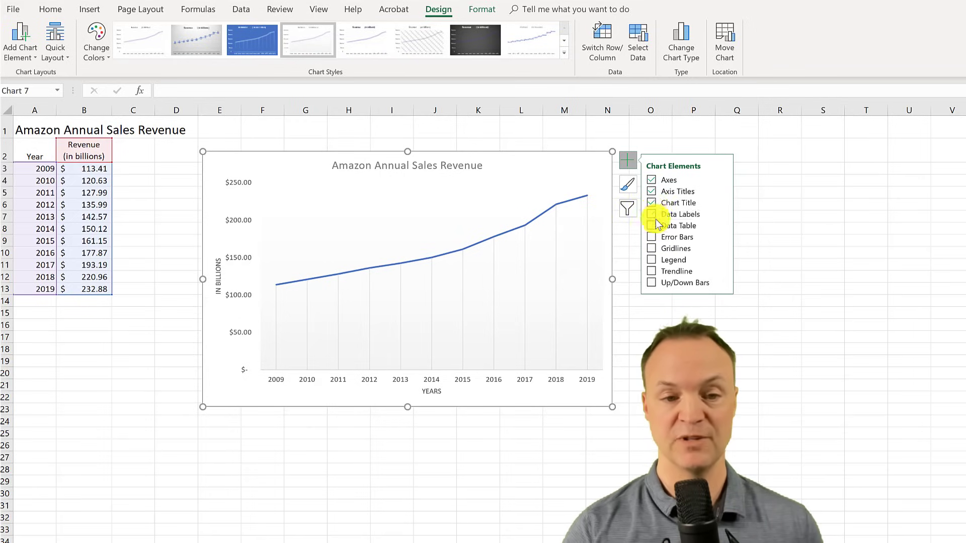
click(652, 260)
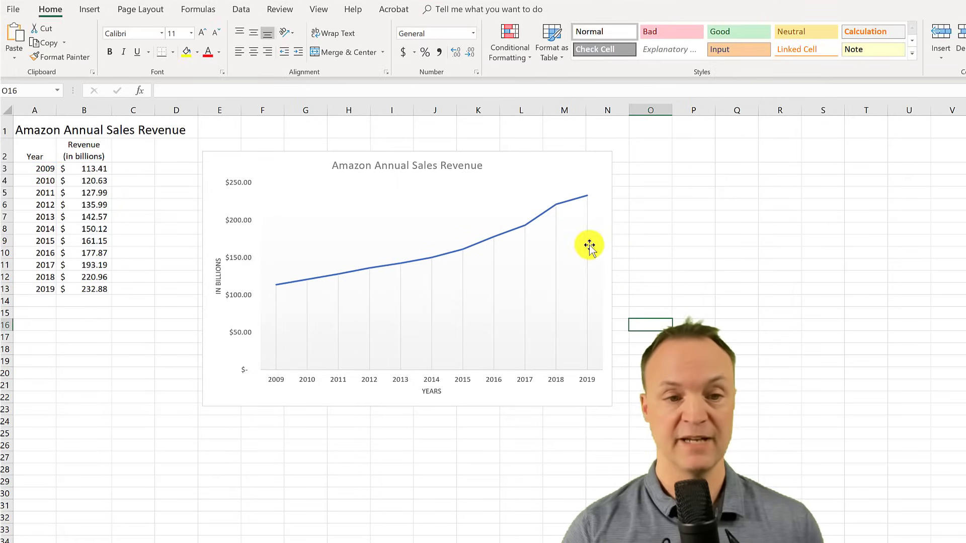
click(589, 245)
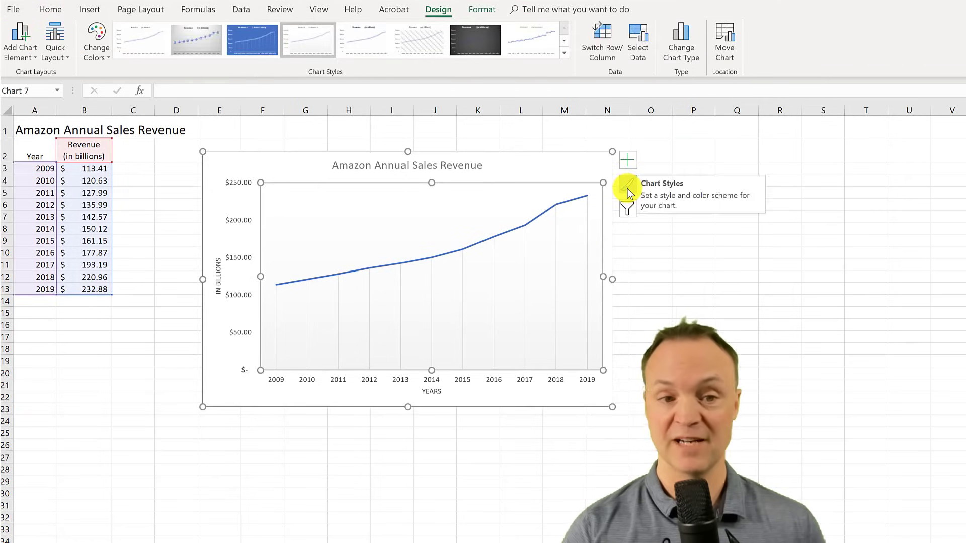
click(627, 187)
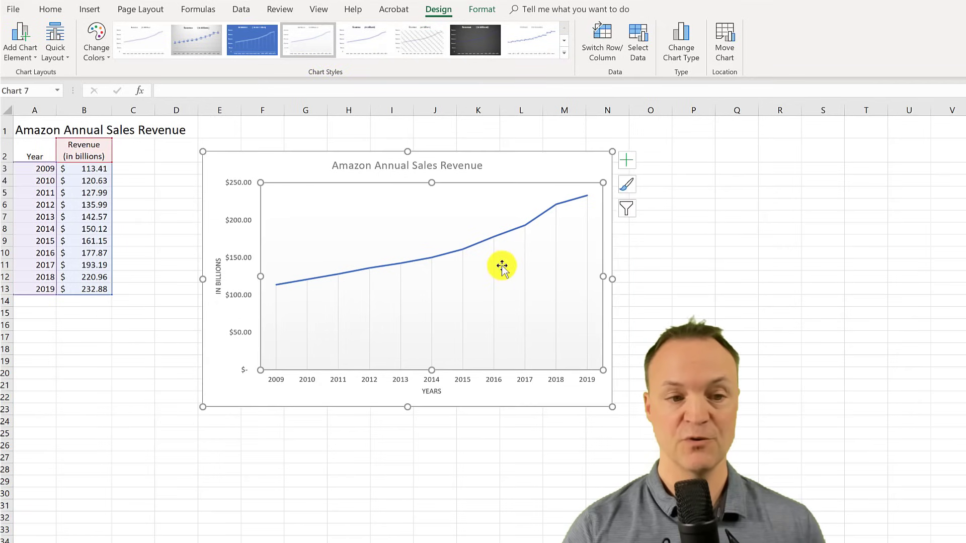
Step: Format the revenue series as a solid red line about 3.25 pt wide
click(502, 268)
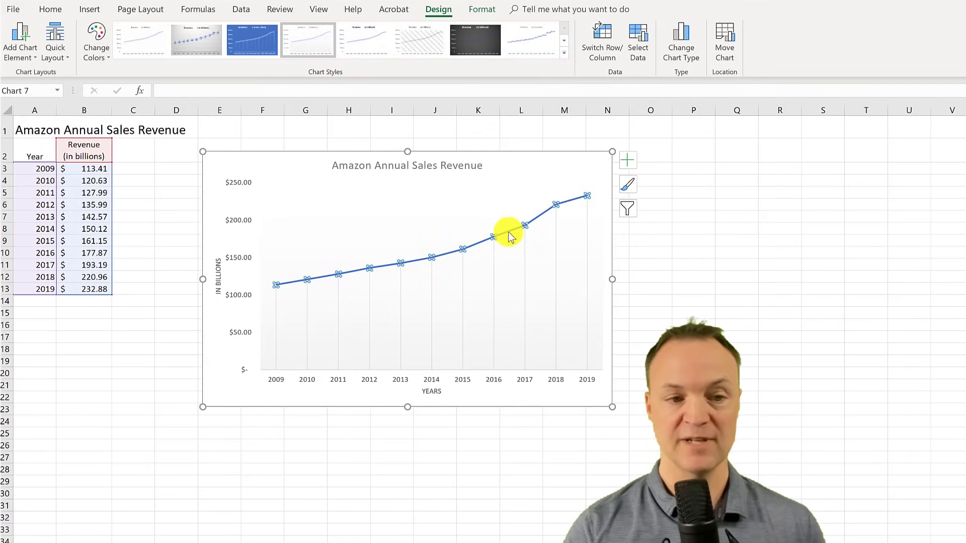
double_click(509, 234)
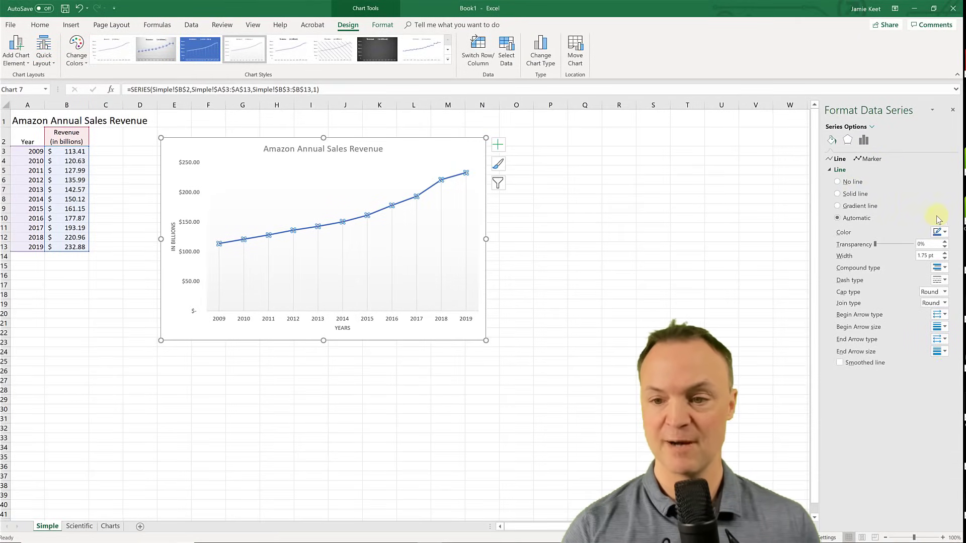
click(941, 233)
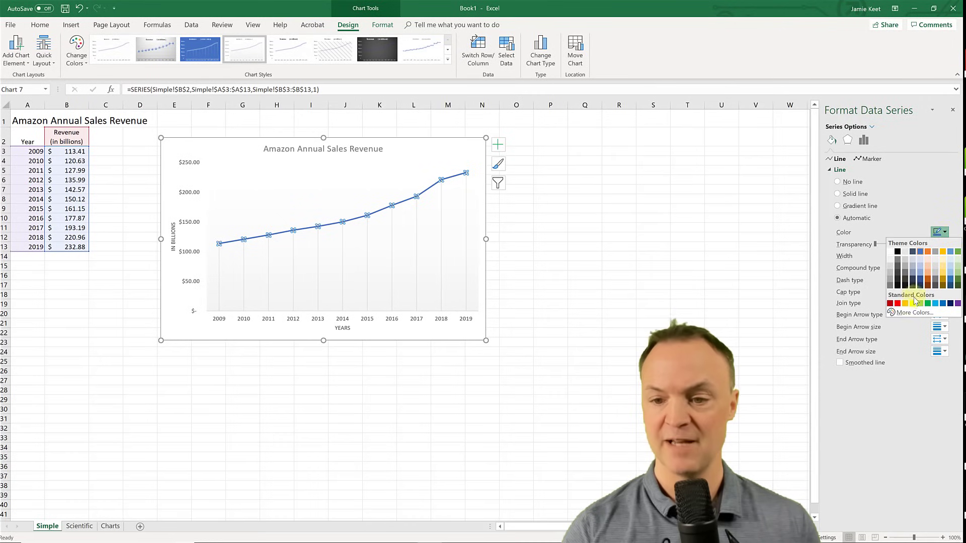
click(891, 302)
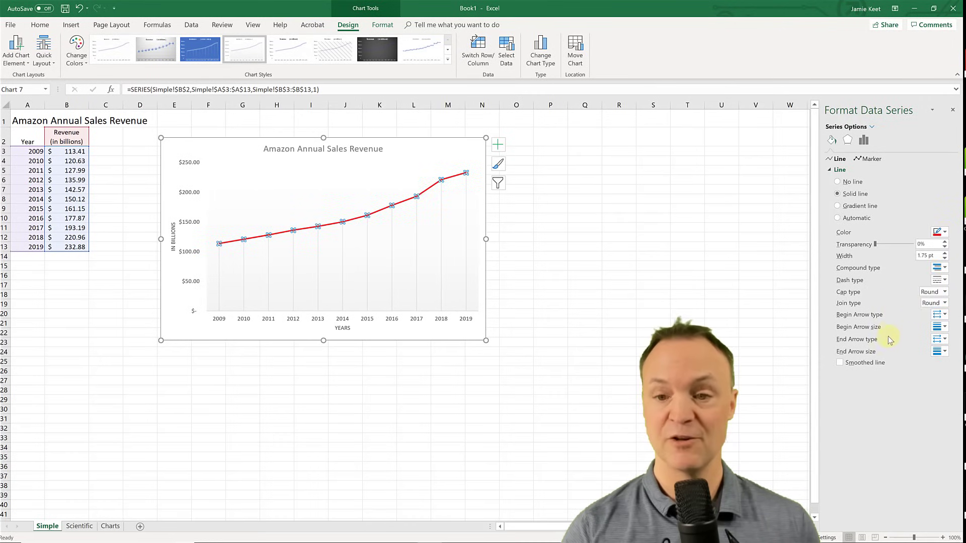
click(944, 253)
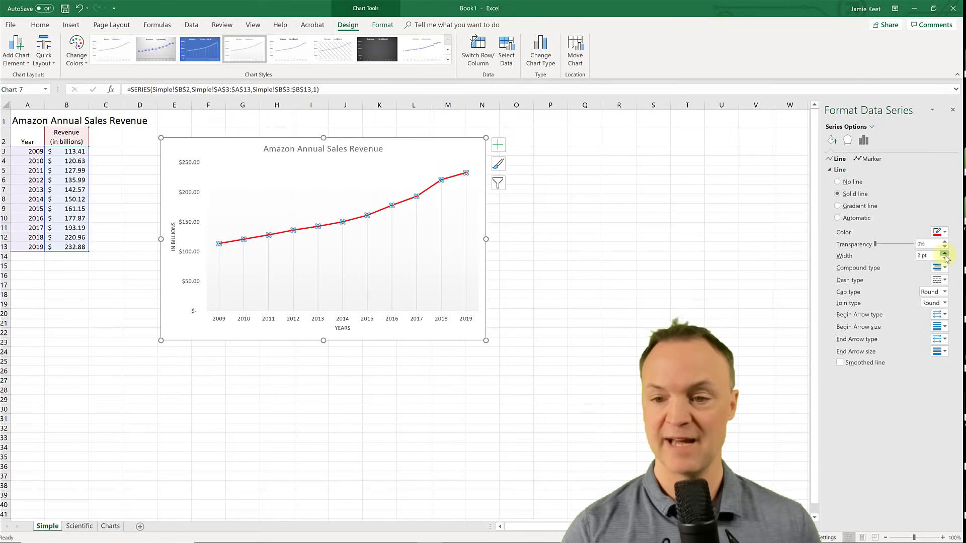
click(944, 253)
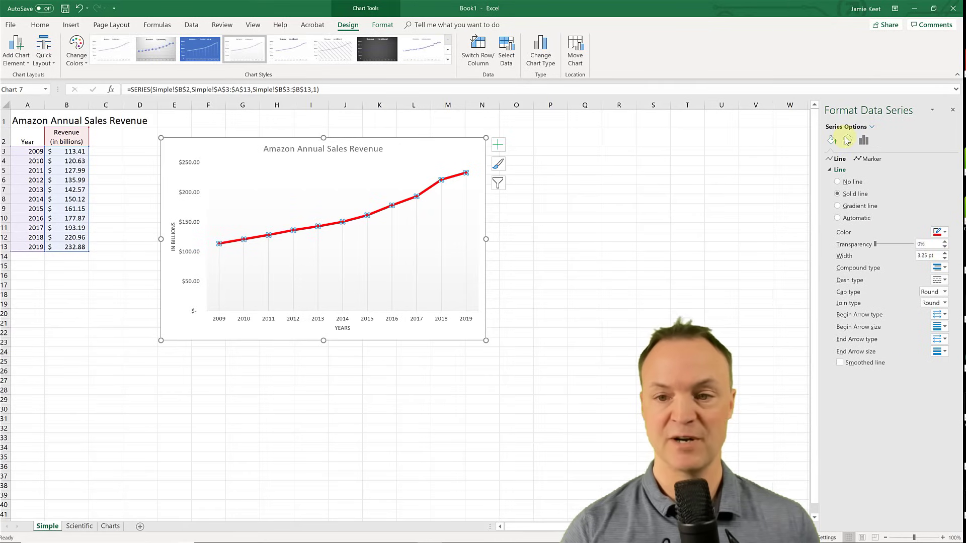
click(847, 140)
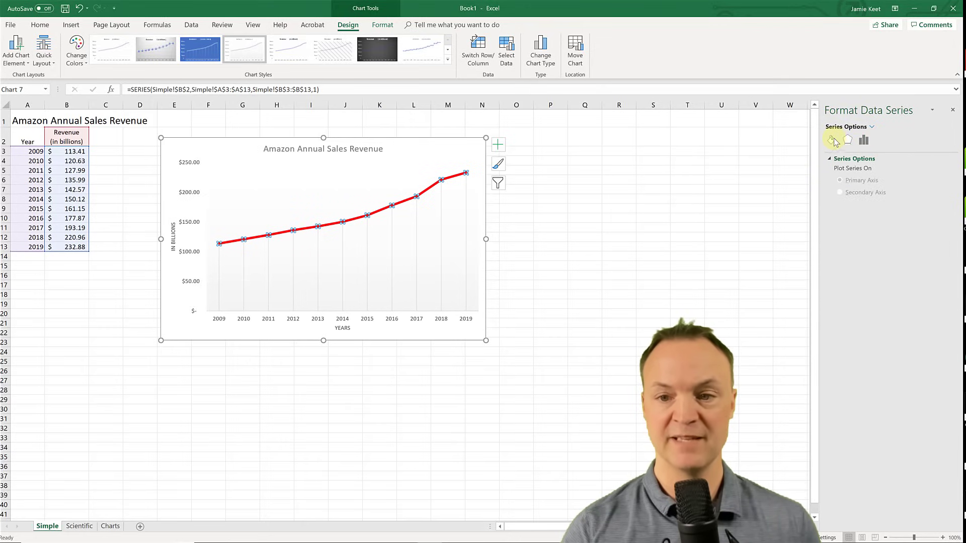
click(832, 139)
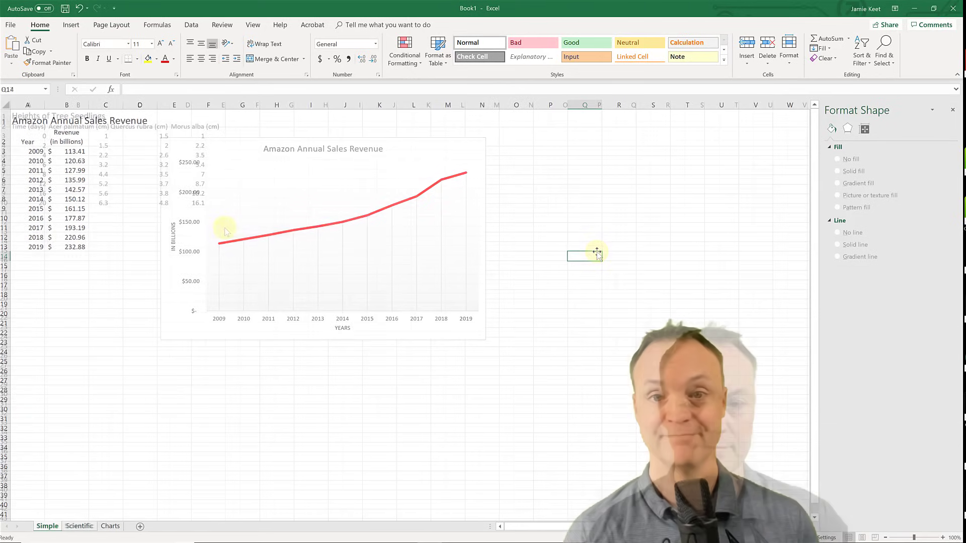
Step: Chart the Scientific sheet's A2:D10 seedling table as a scatter with smooth lines and markers
click(79, 526)
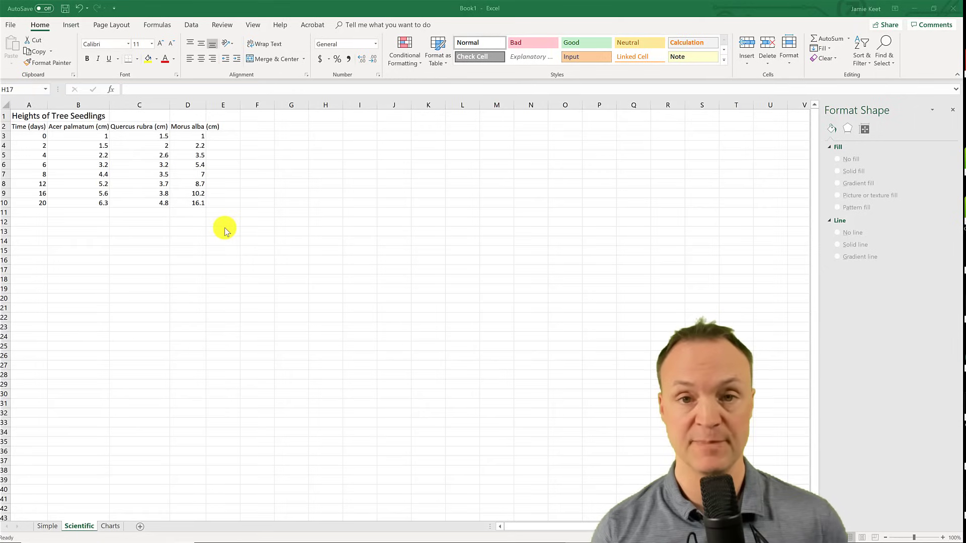
mouse_move(27, 137)
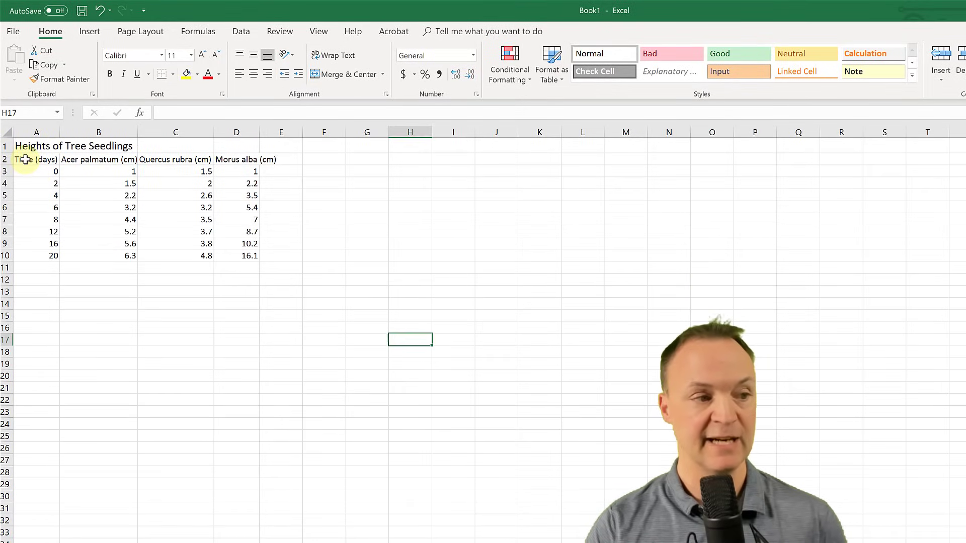
drag(27, 159, 237, 256)
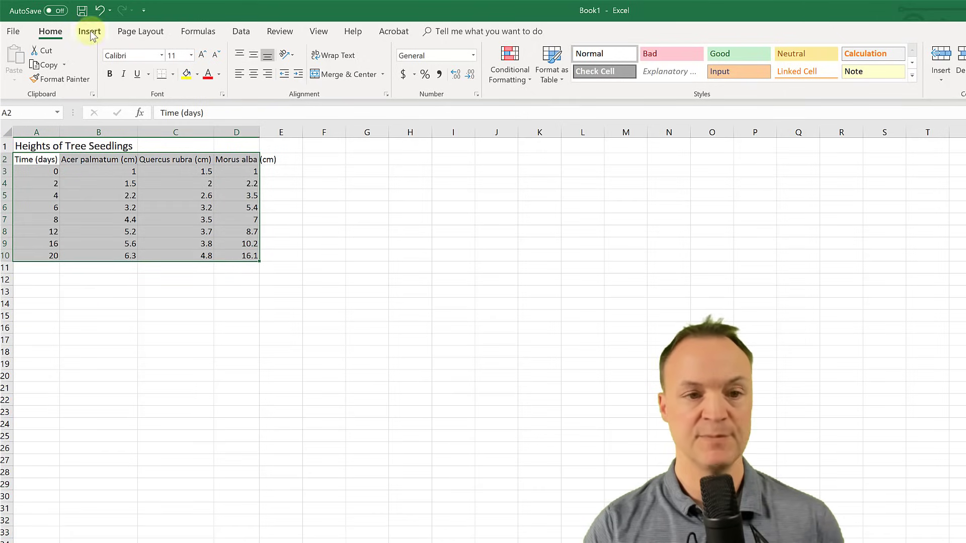
click(90, 31)
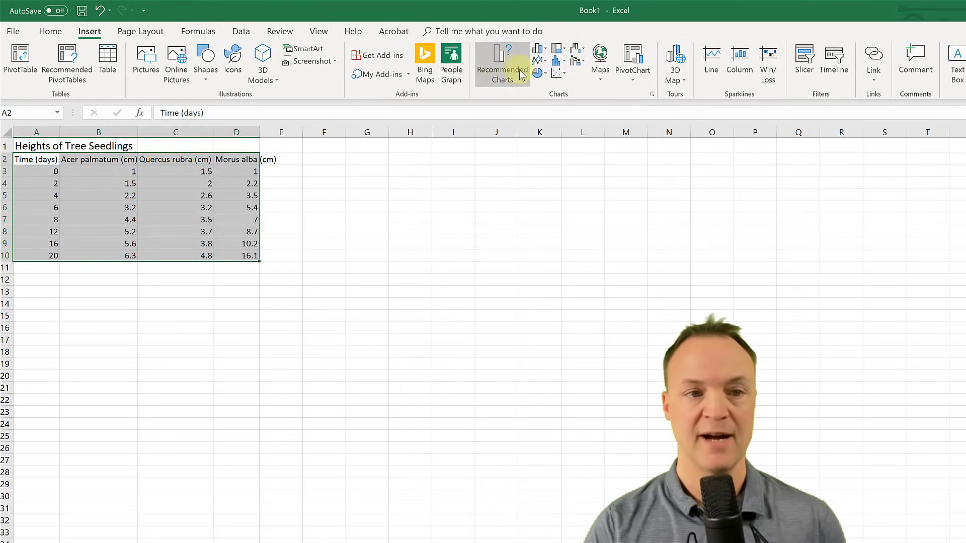
mouse_move(555, 61)
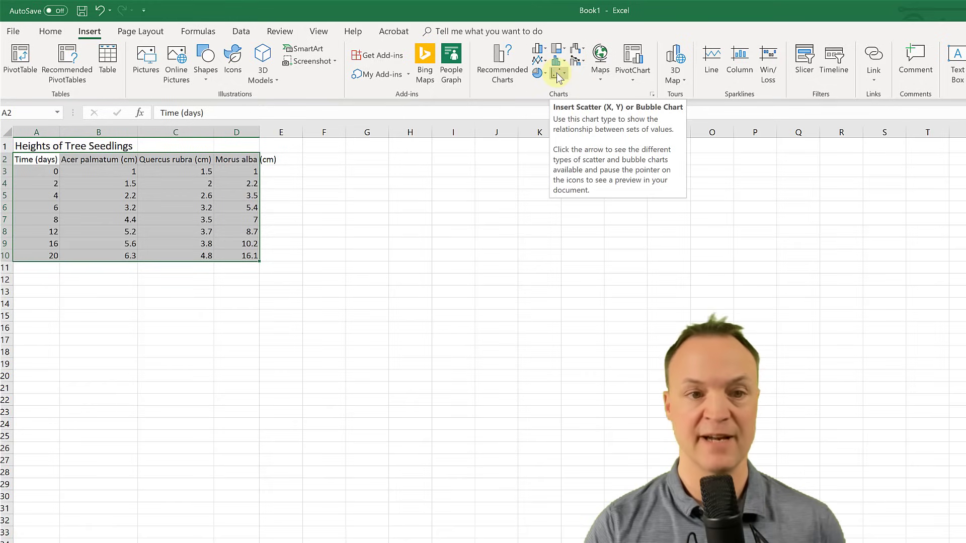
click(556, 64)
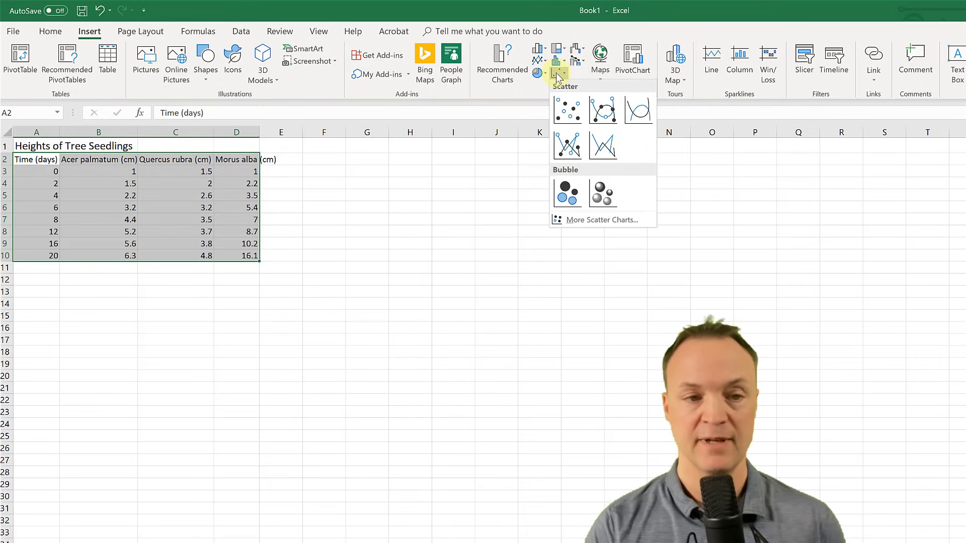
click(567, 110)
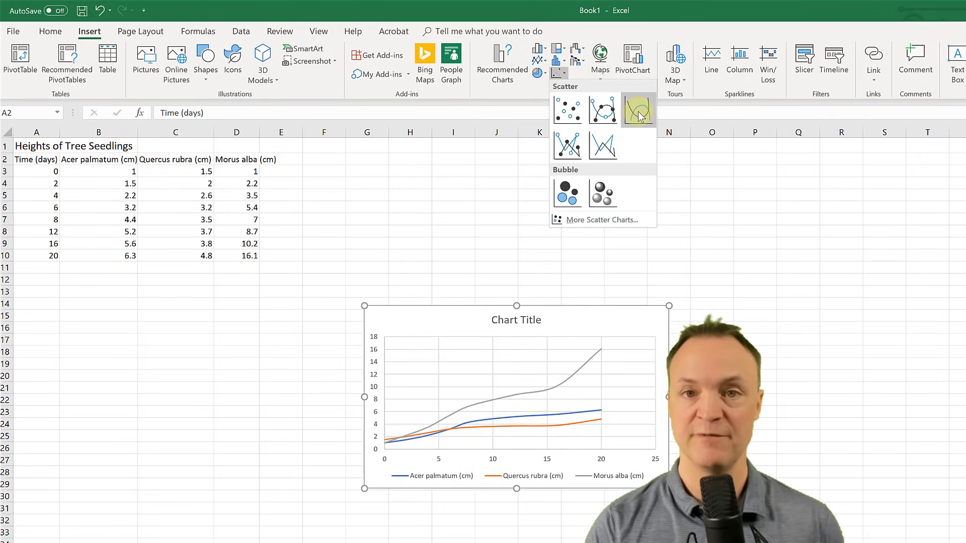
mouse_move(603, 146)
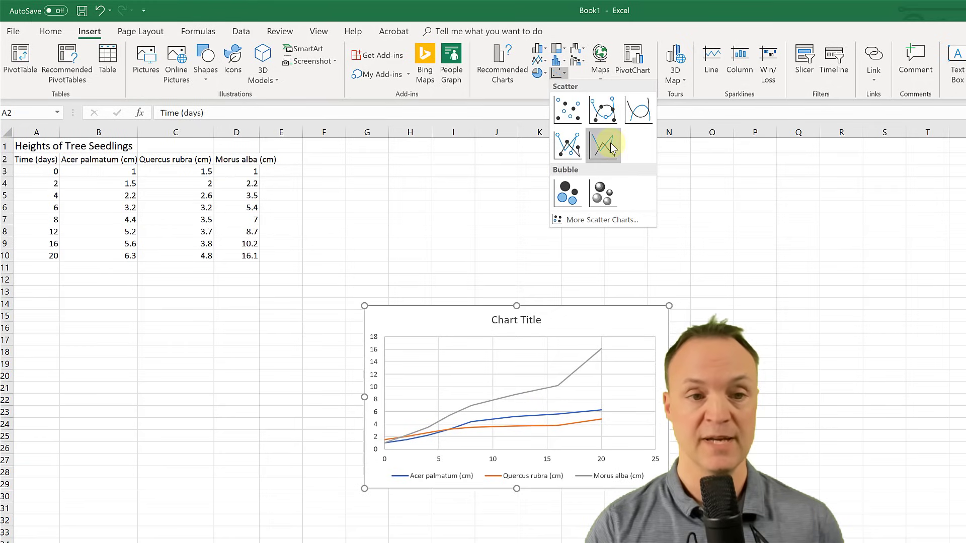
mouse_move(603, 109)
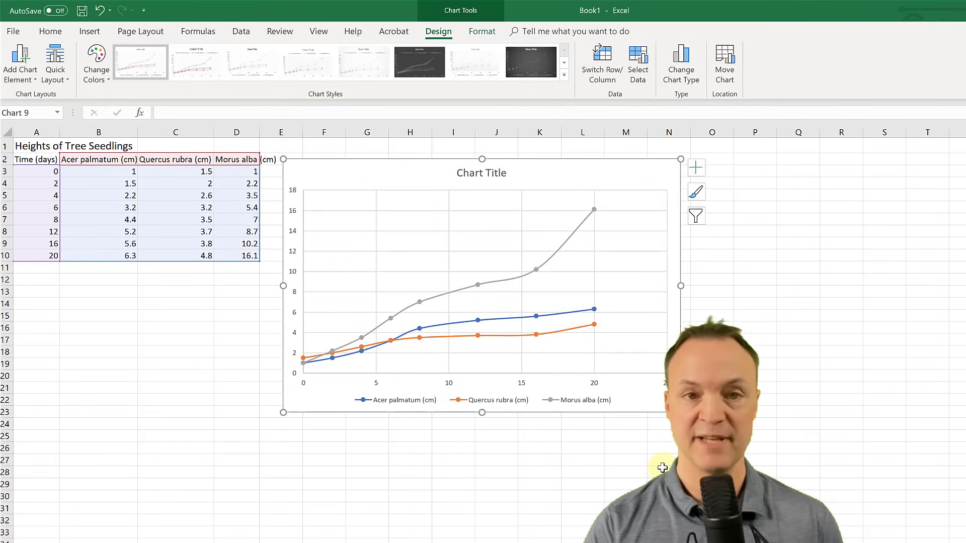
Step: Retitle the seedling chart 'Heights of Tree Seedlings'
click(670, 472)
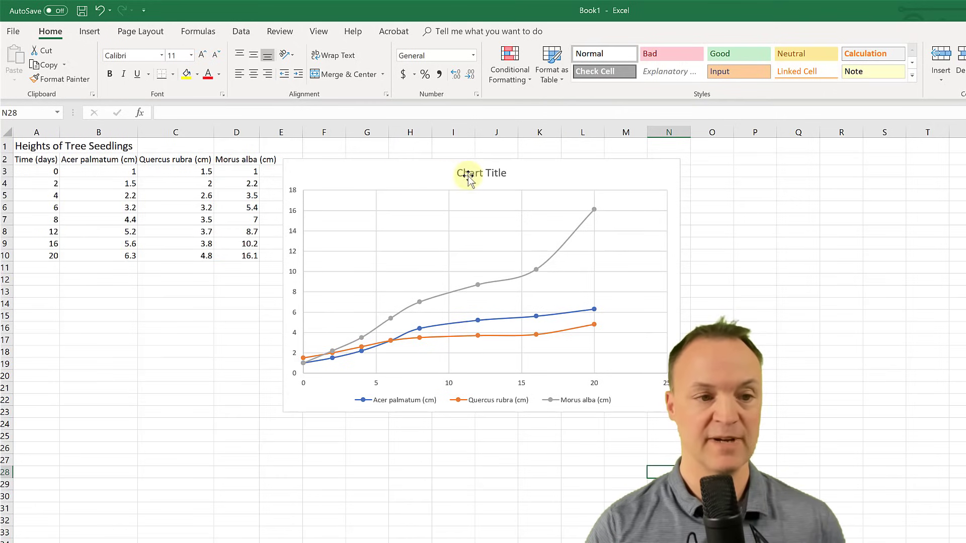
click(482, 172)
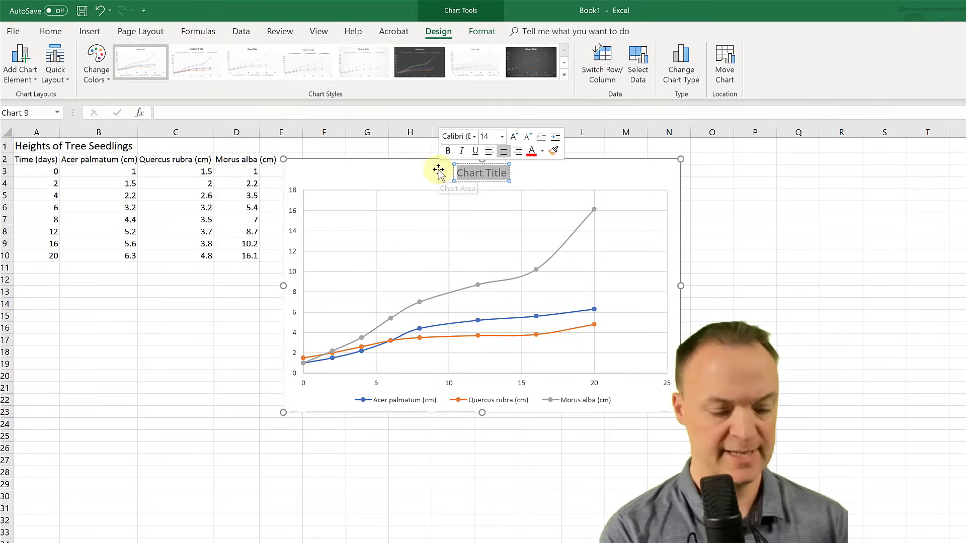
text(Heights of Tree Seedlings)
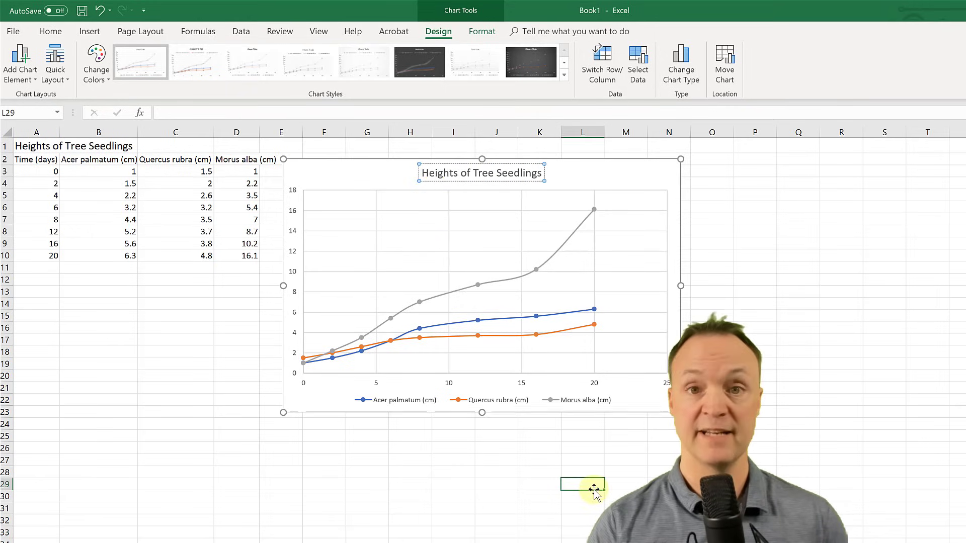
Step: Add axis titles to the seedling chart, labelling them 'CM' and 'Days'
click(481, 283)
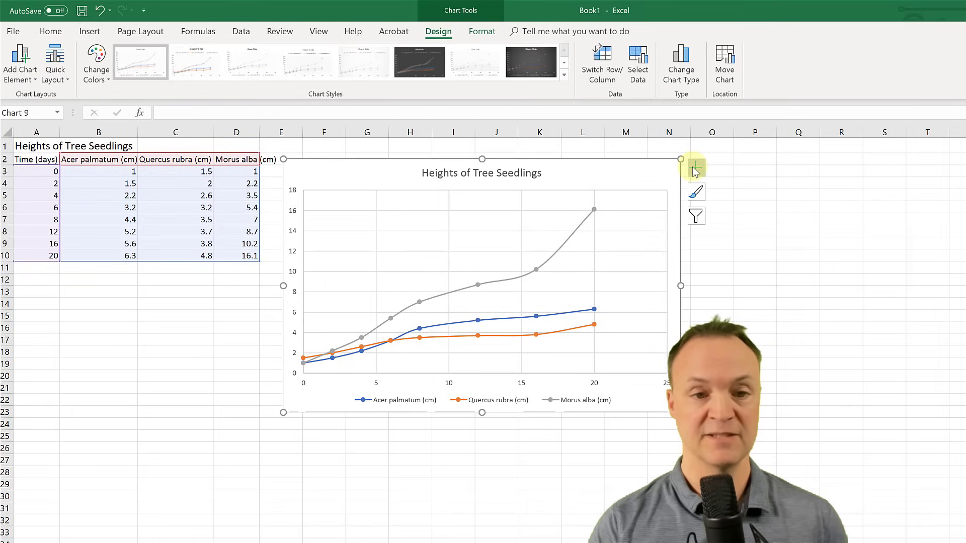
click(696, 168)
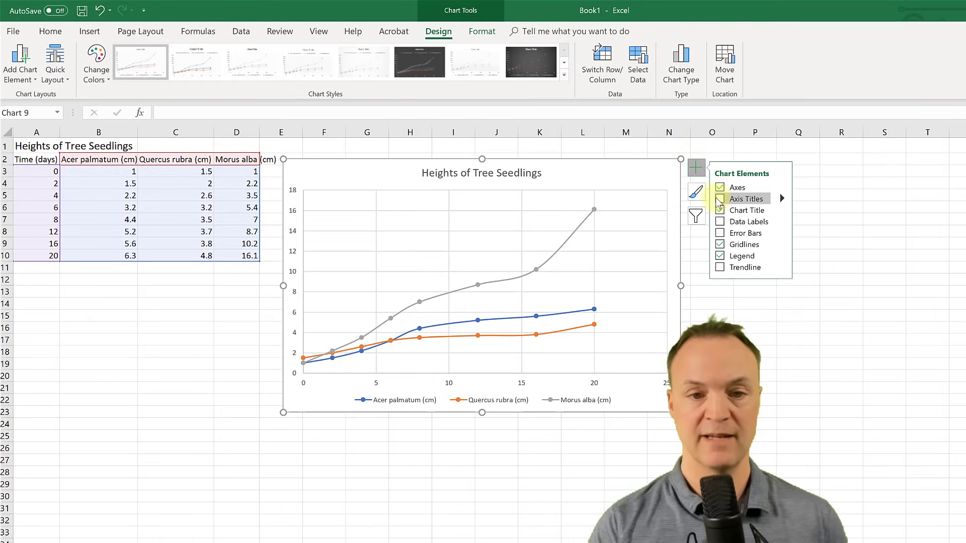
click(720, 198)
text(cm)
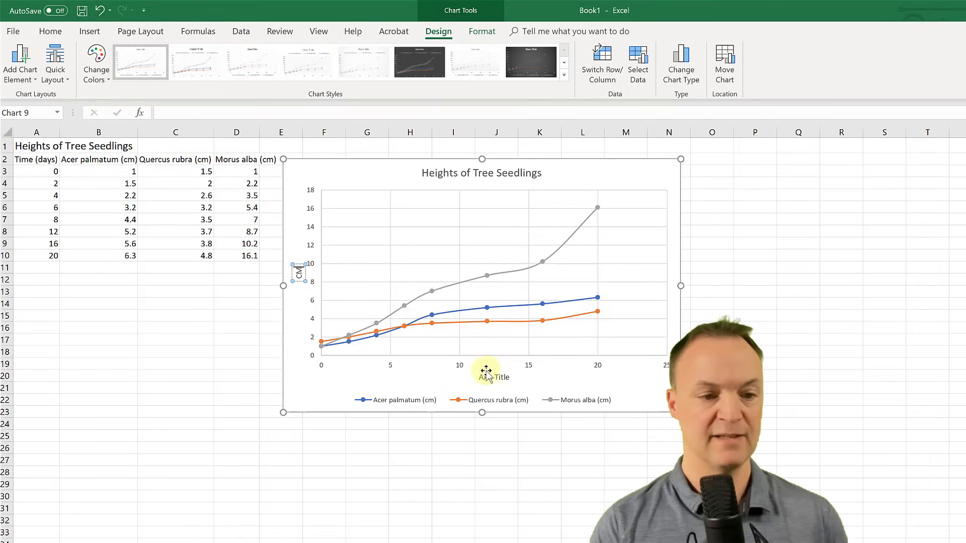
click(493, 376)
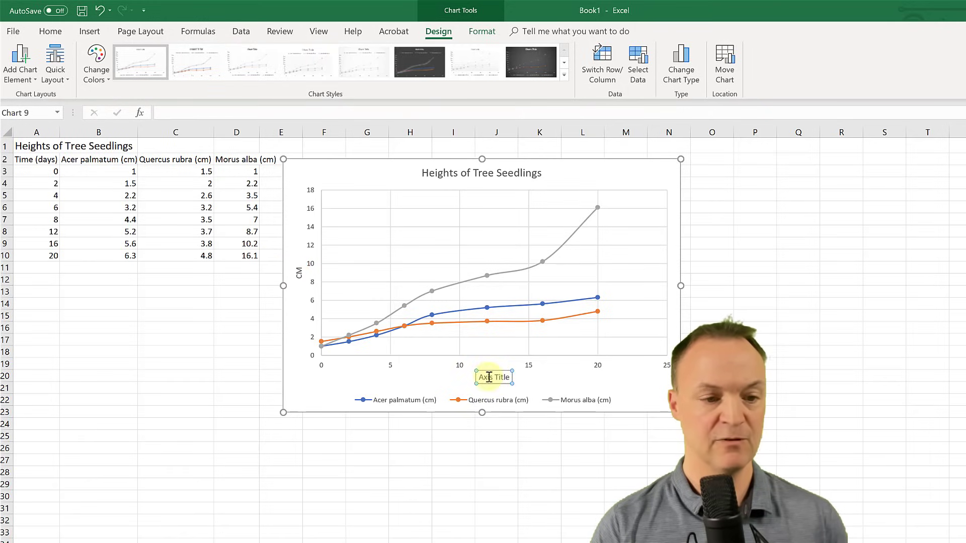
click(488, 376)
text(Days)
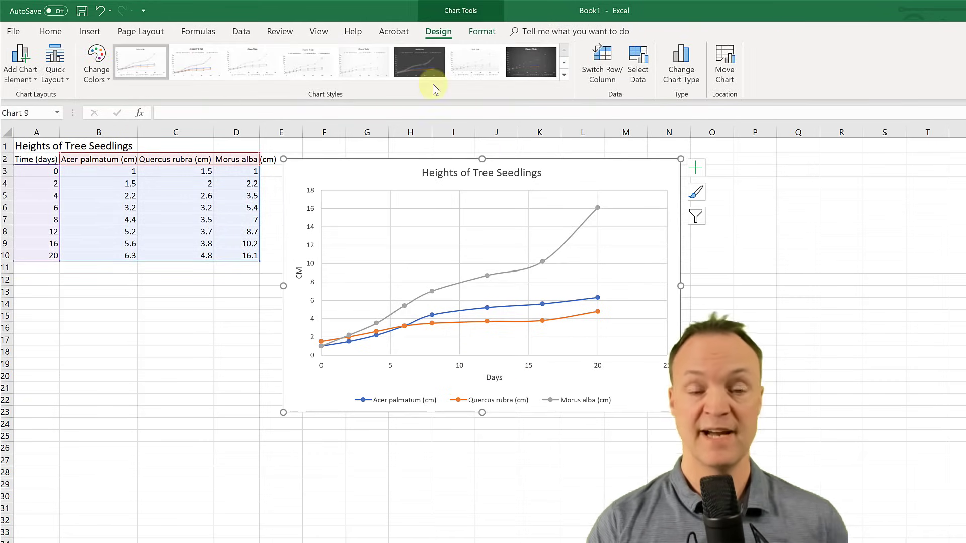
Step: Apply a dark style to the seedling chart and select the Morus alba series
click(420, 61)
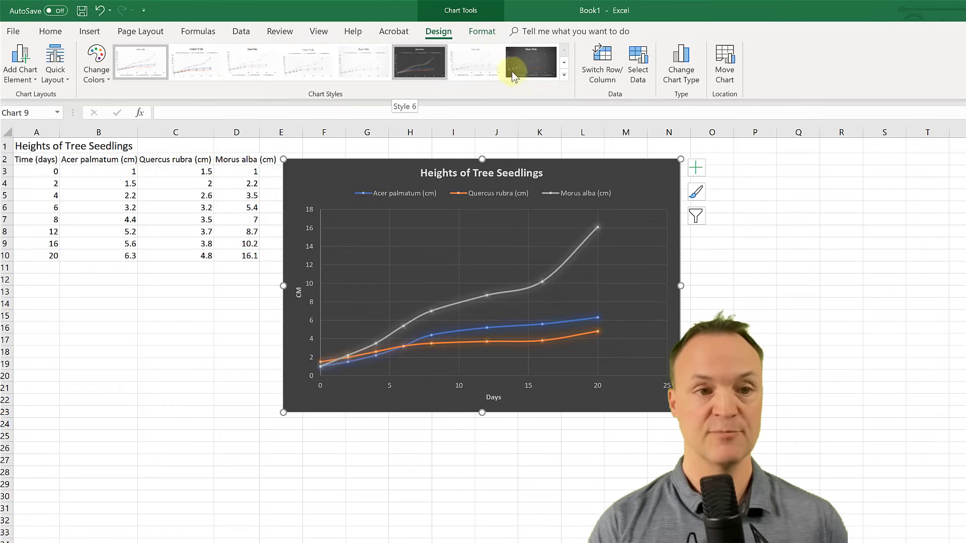
click(532, 61)
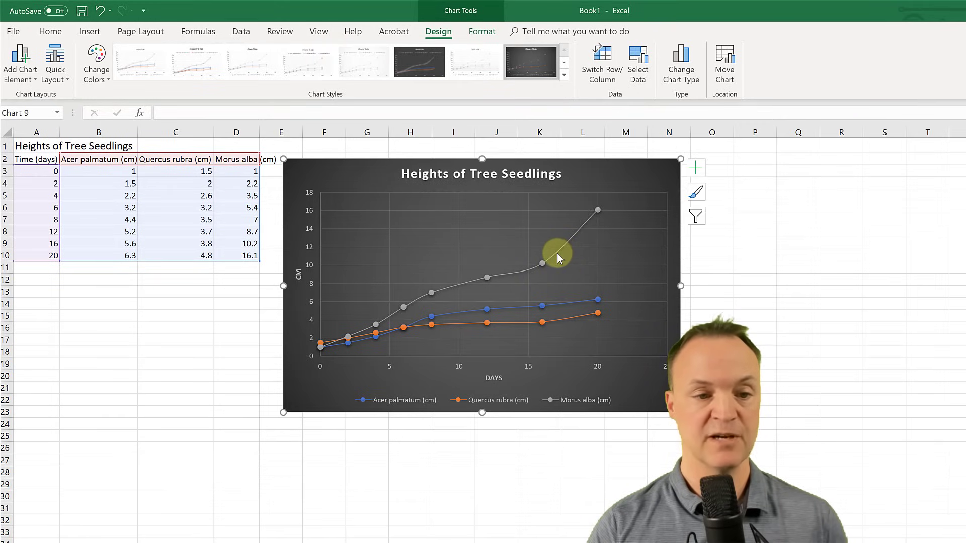
click(555, 252)
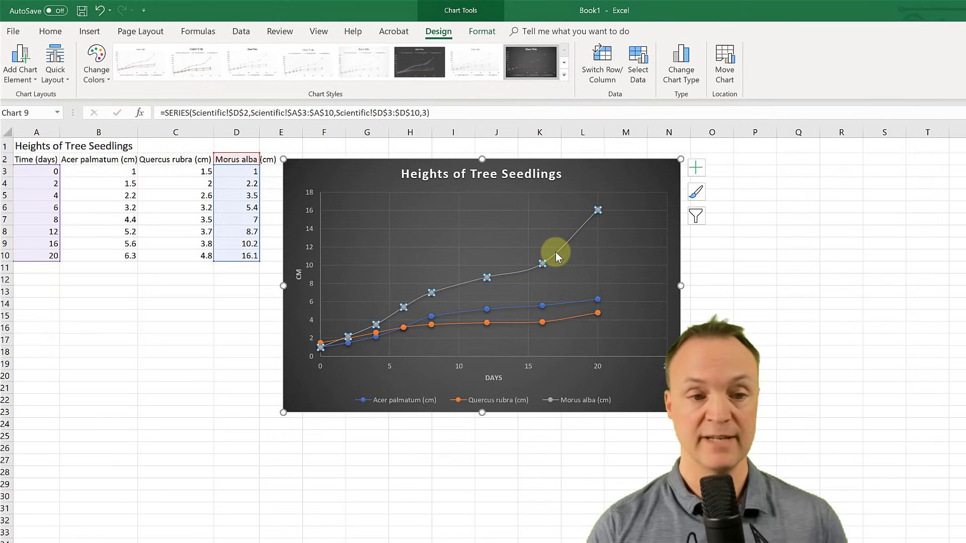
Step: Add a linear Morus alba trendline showing its equation, styled as a 2.25 pt white line
right_click(554, 253)
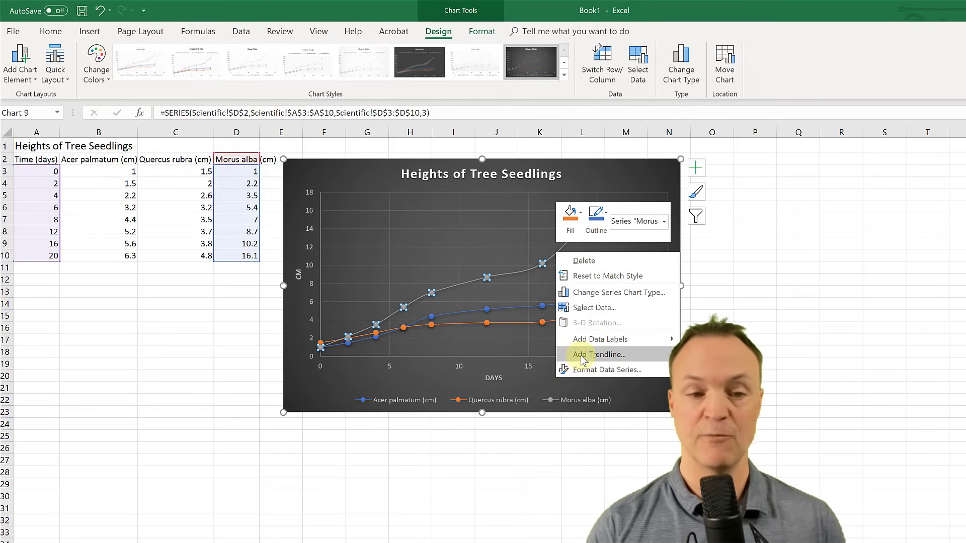
click(599, 355)
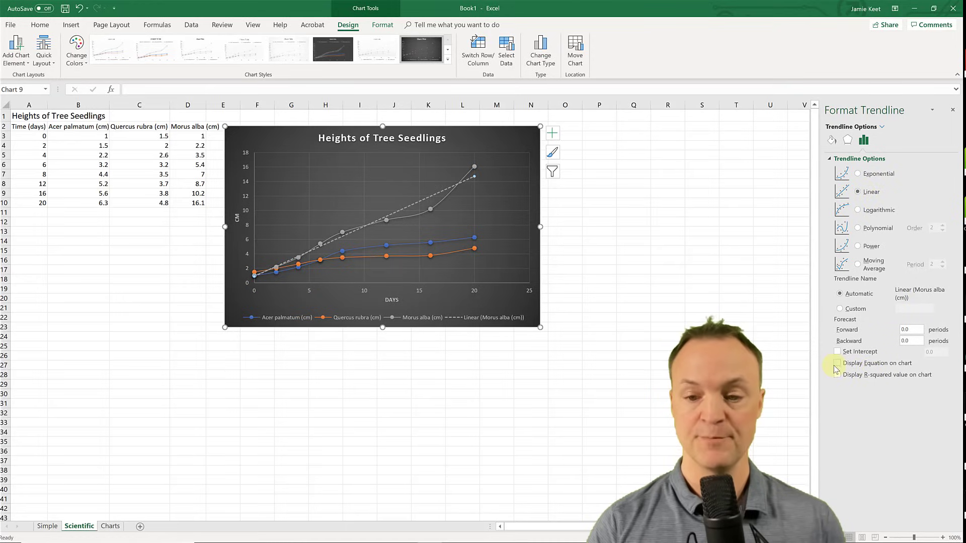
click(837, 363)
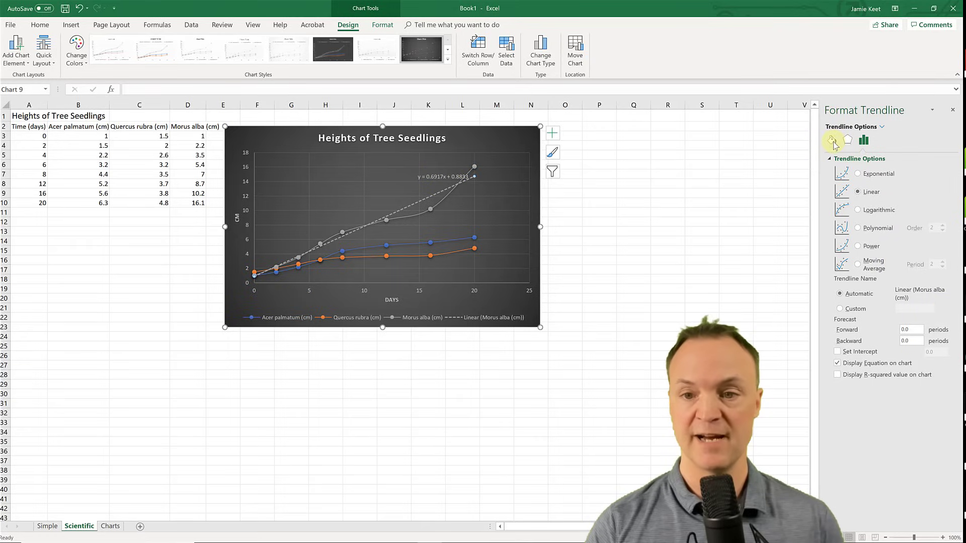
click(863, 140)
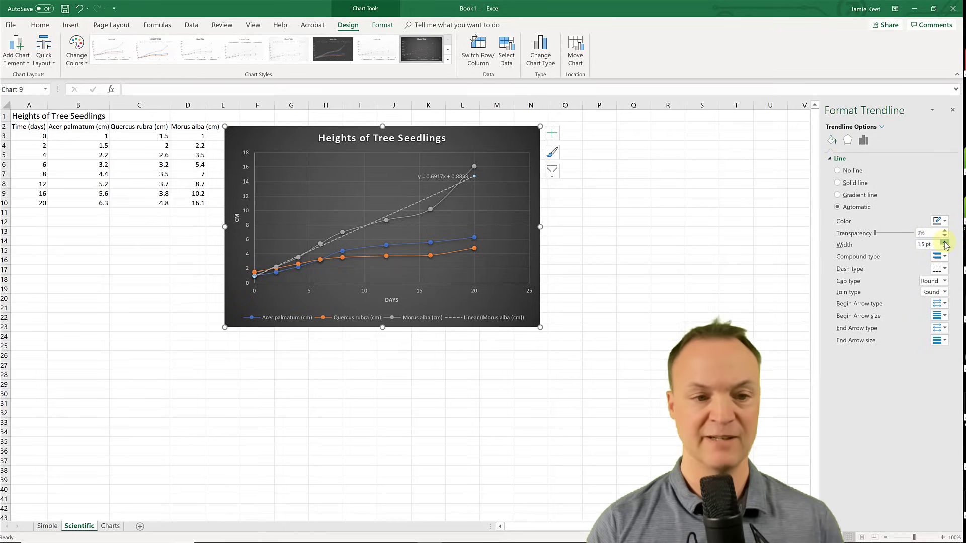
click(944, 242)
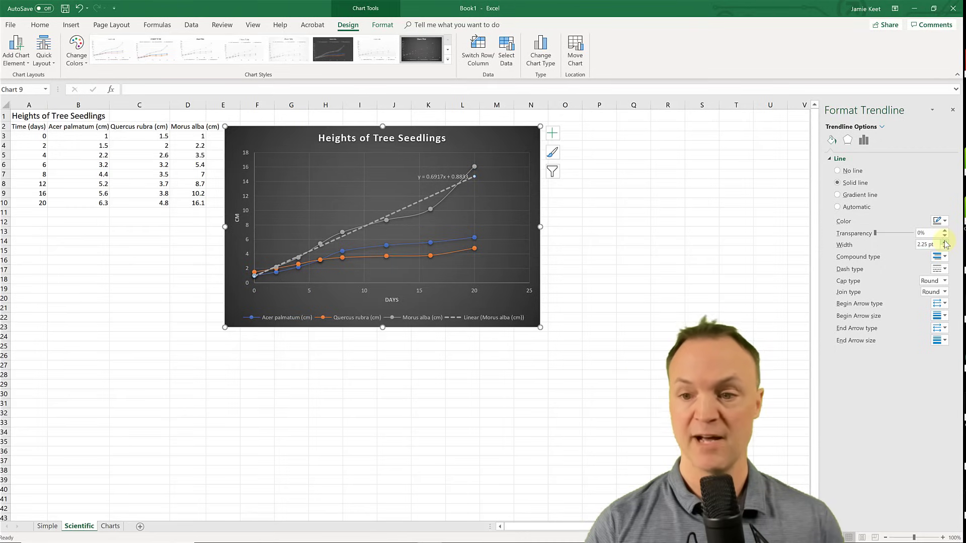
click(942, 221)
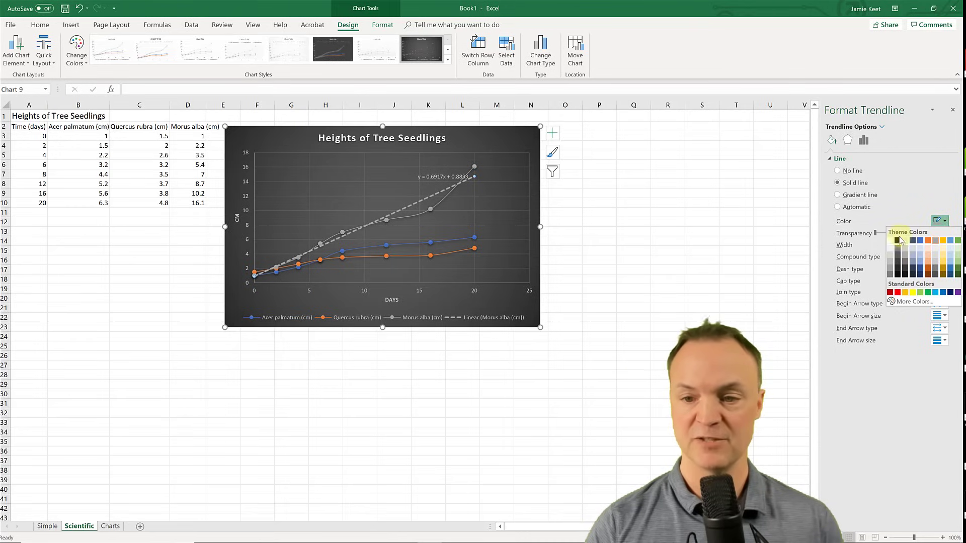
click(898, 240)
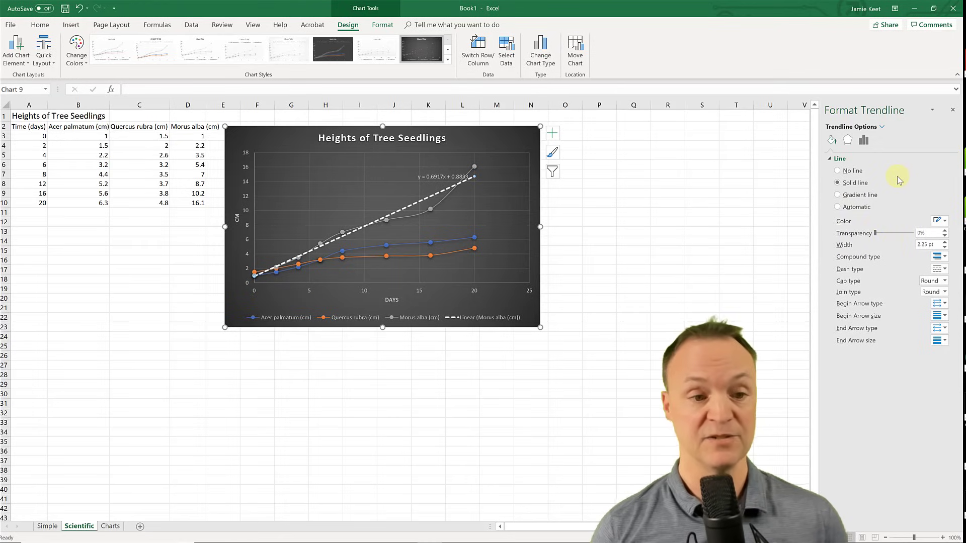
mouse_move(648, 242)
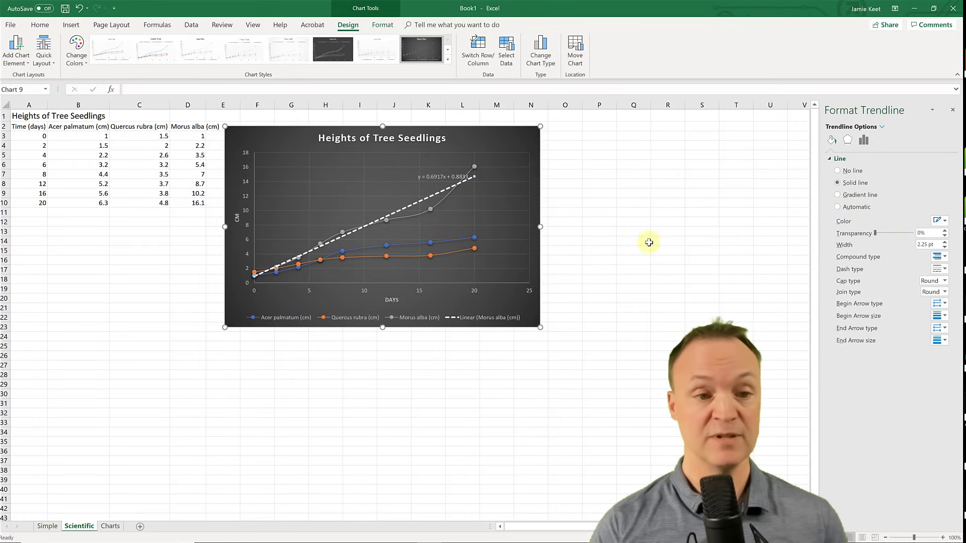
click(633, 241)
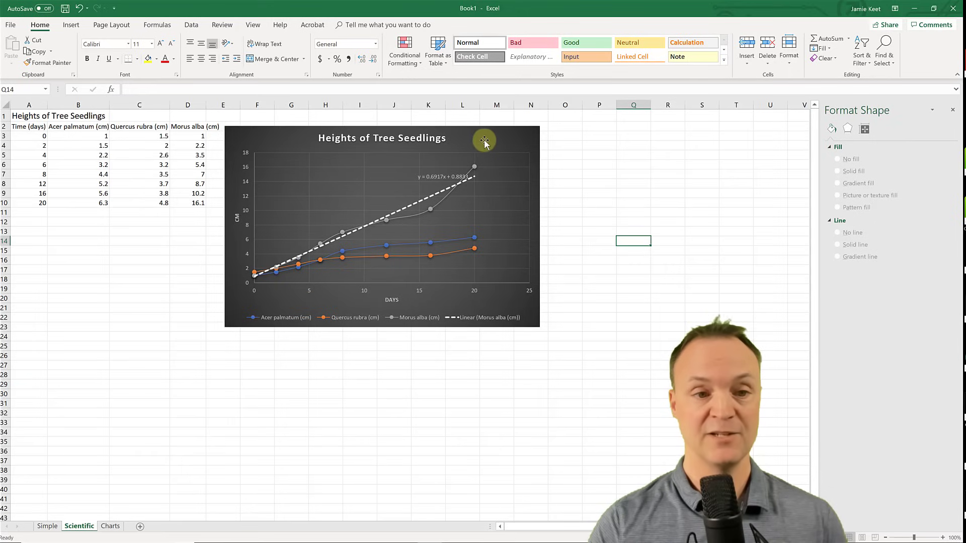
Step: Move the chart to a new Chart1 sheet and confirm Scientific holds only the data
right_click(484, 139)
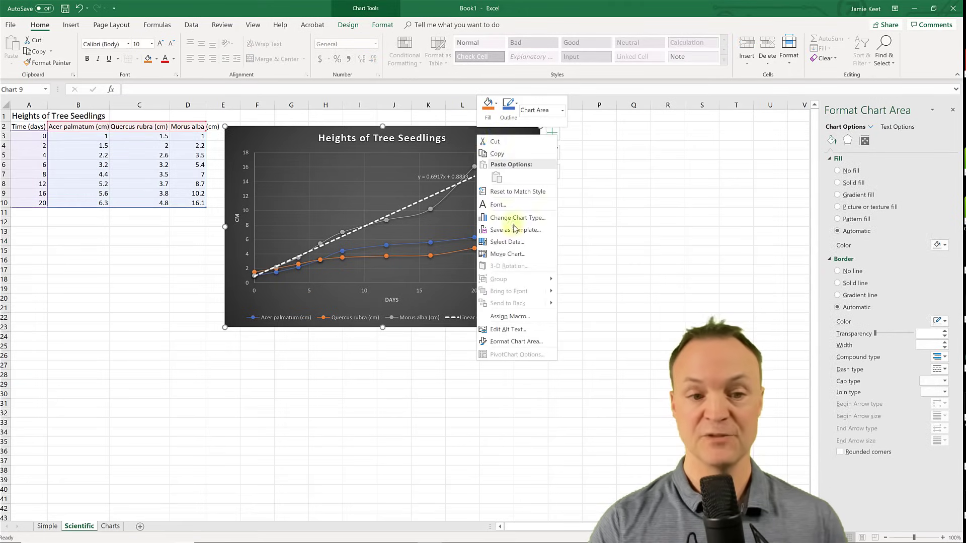
click(508, 254)
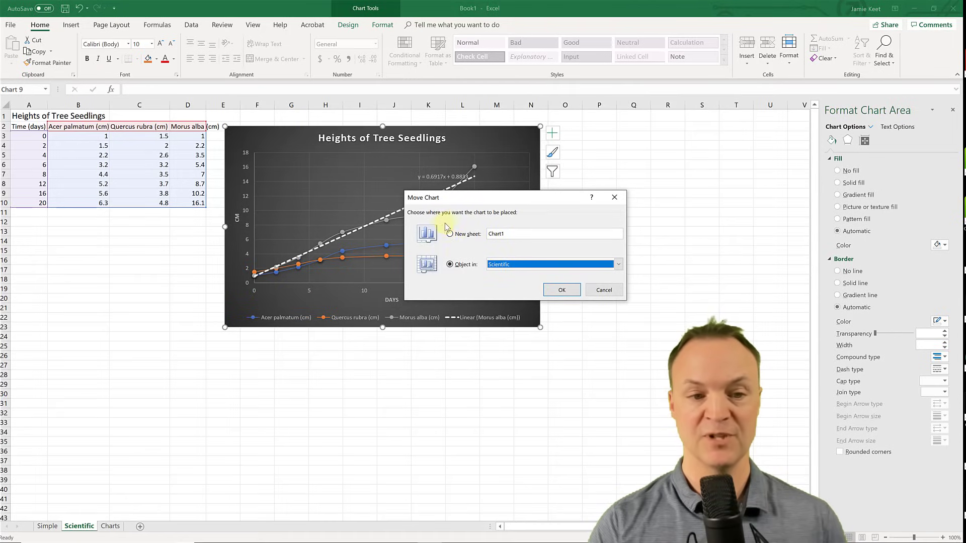
click(449, 233)
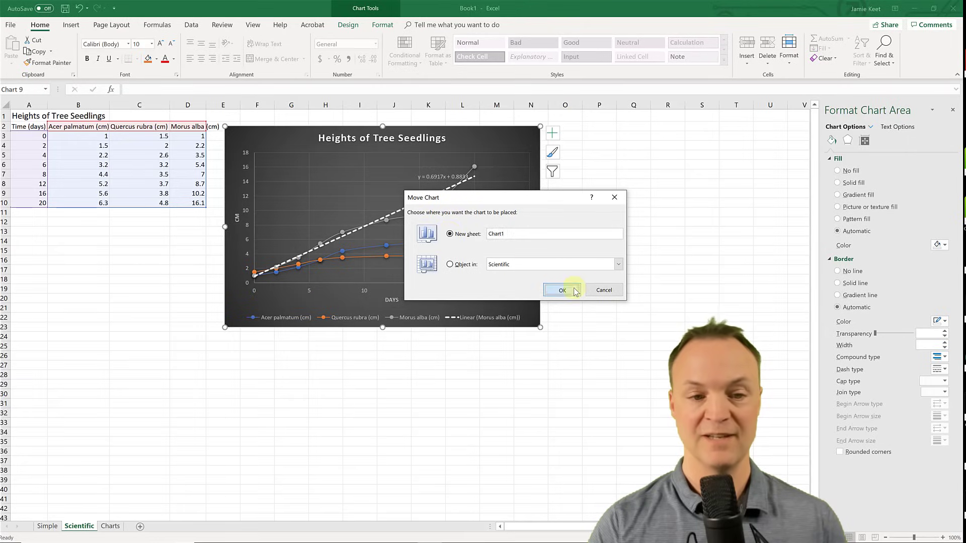
click(559, 290)
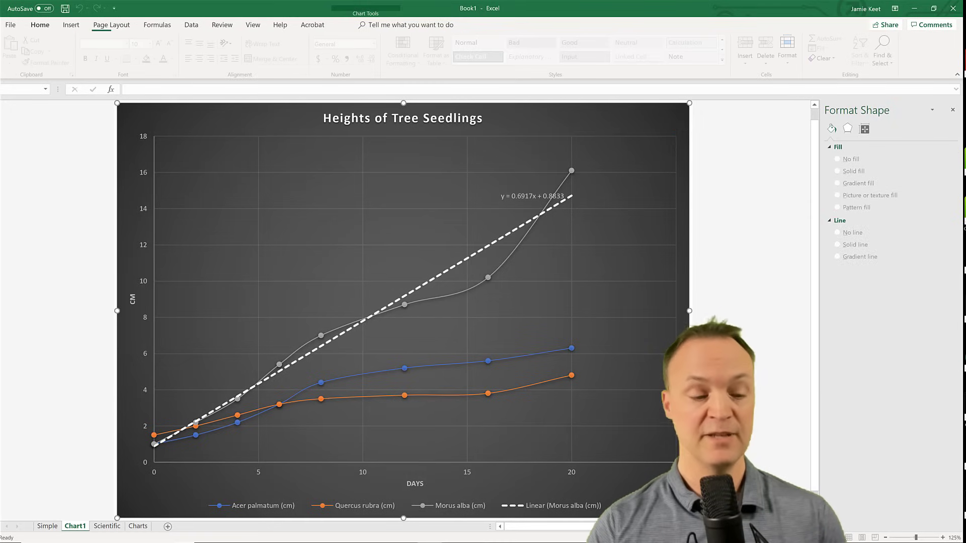
click(106, 526)
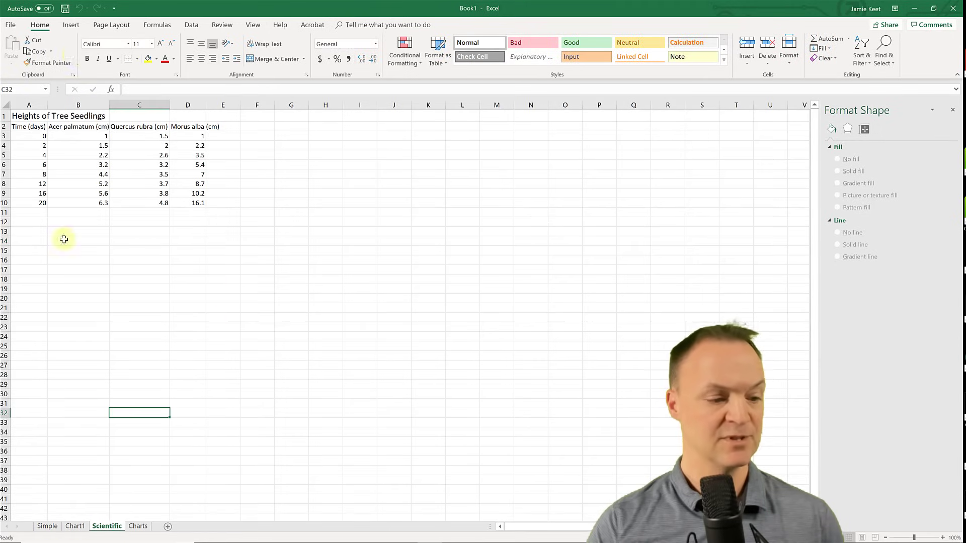
Step: Copy the chart from Chart1 and paste it into the blank Word document
click(74, 527)
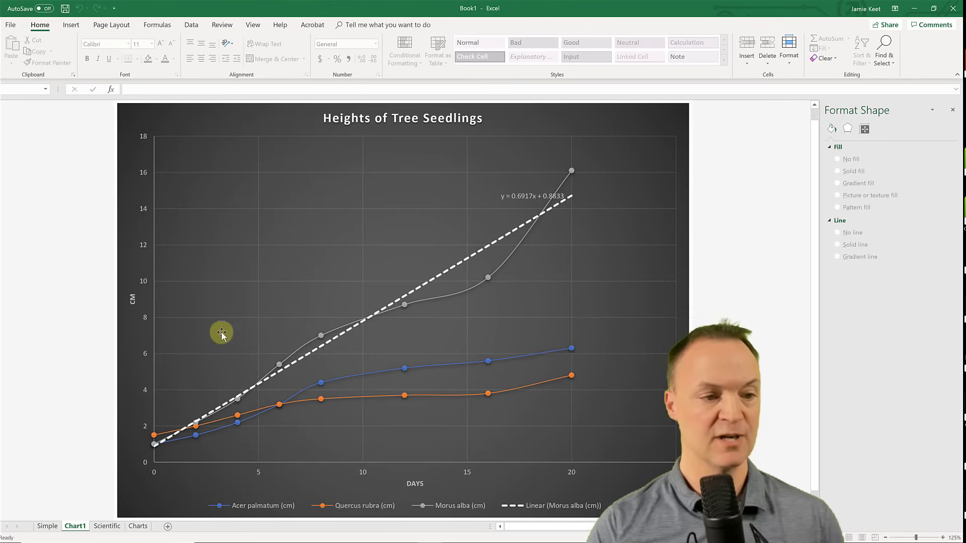
right_click(262, 121)
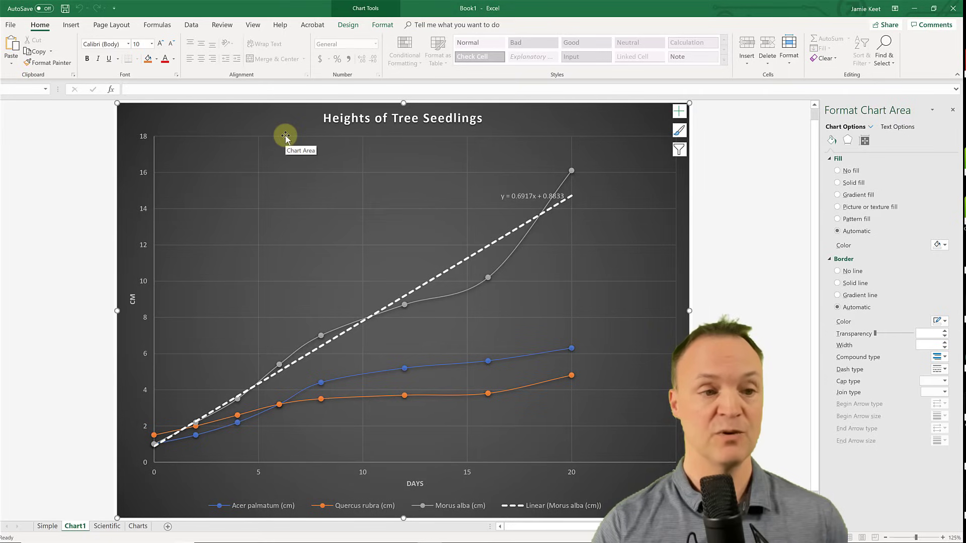
mouse_move(148, 448)
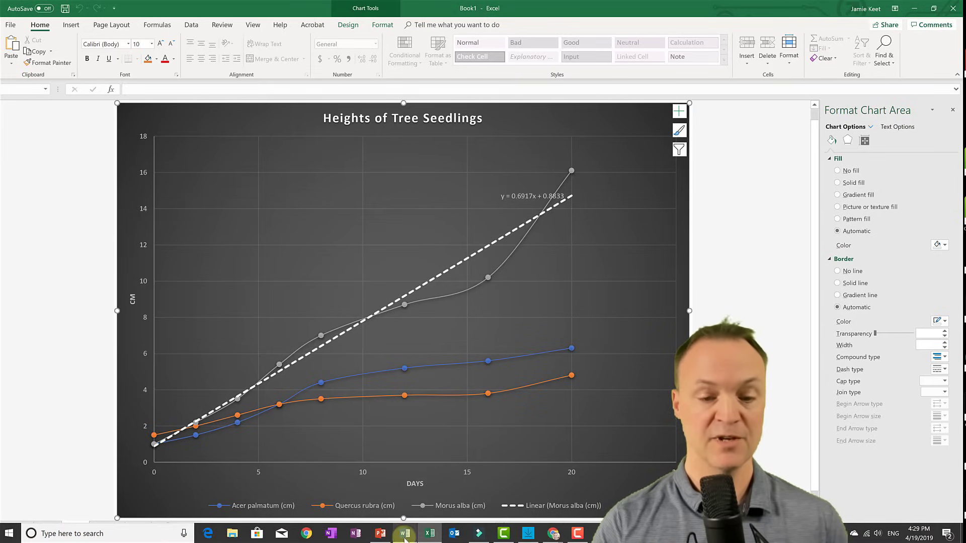
click(404, 533)
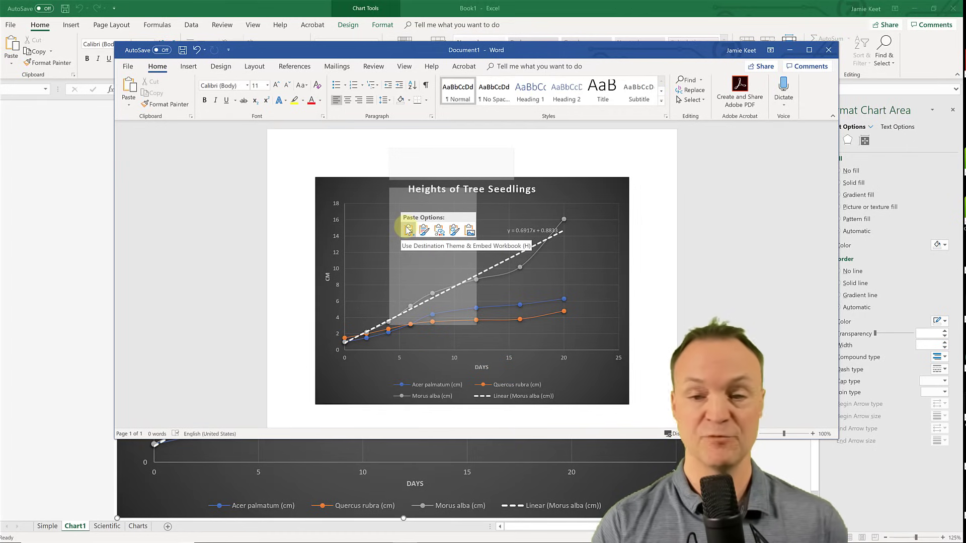
mouse_move(423, 230)
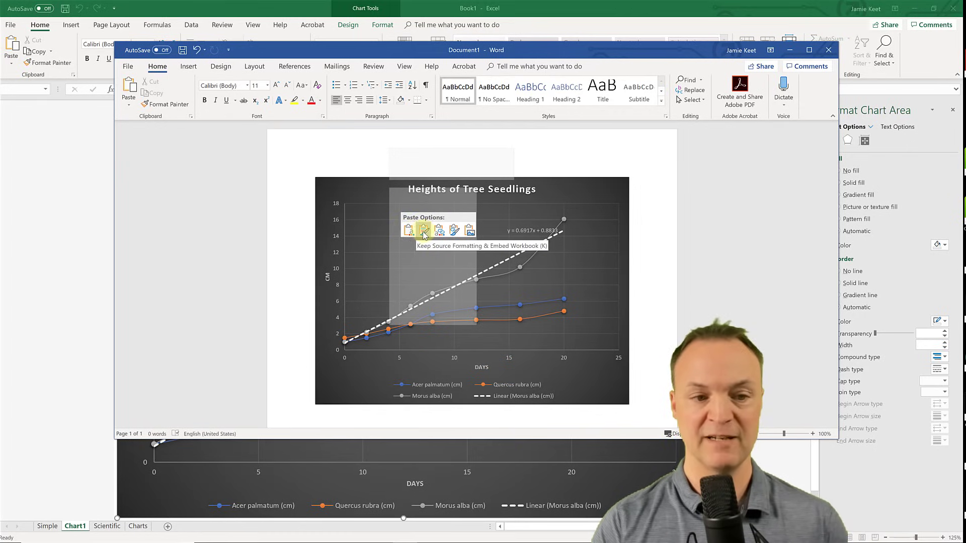
mouse_move(439, 230)
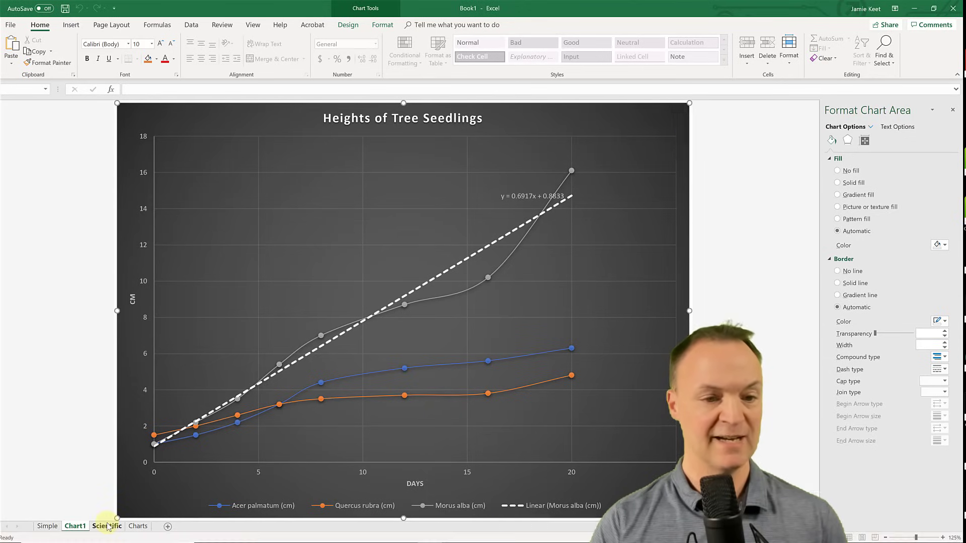
Step: Set Morus alba's day-20 height to 5, then paste the chart linked into PowerPoint
click(107, 526)
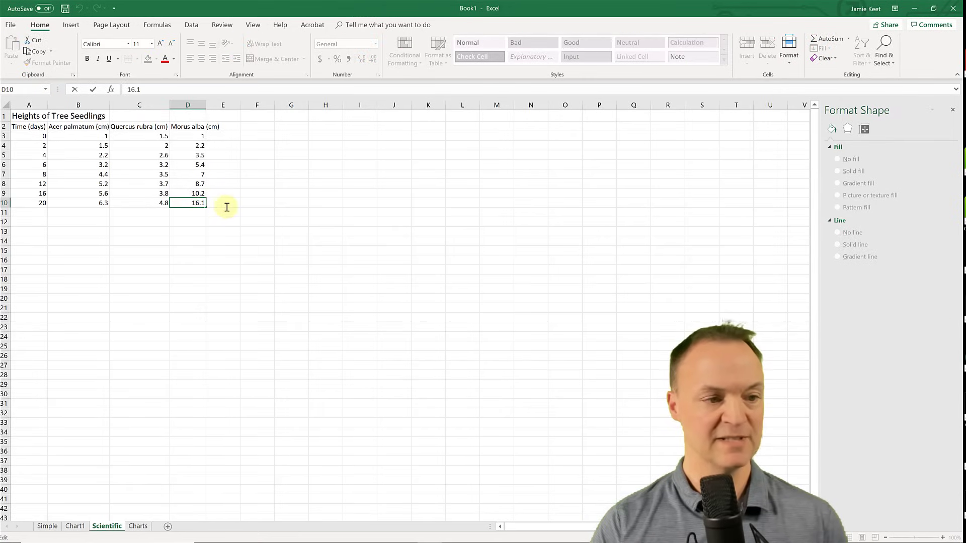
text(5)
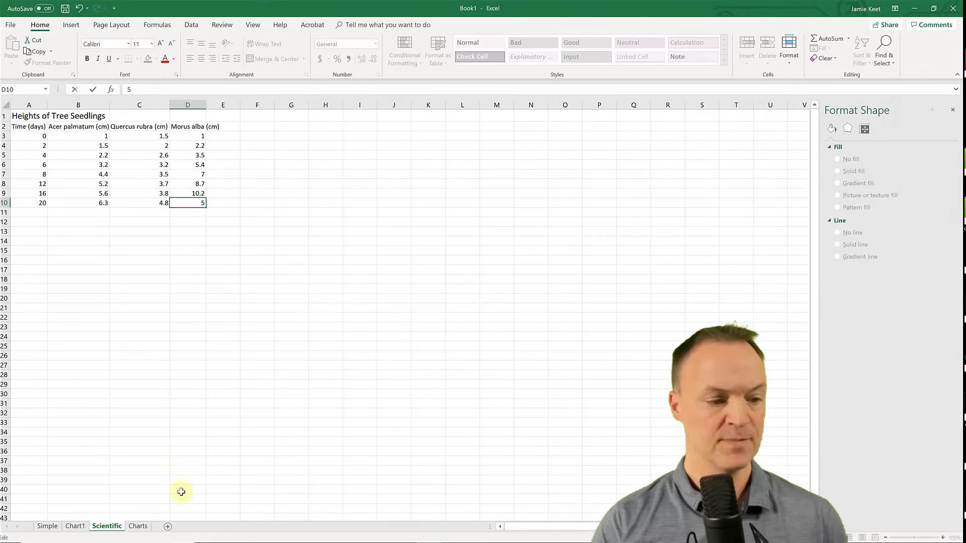
click(137, 527)
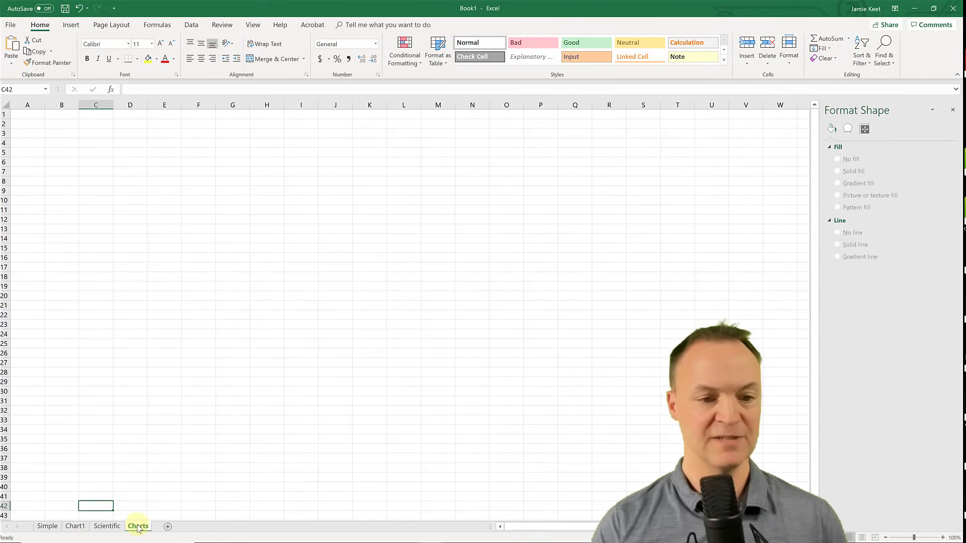
click(75, 526)
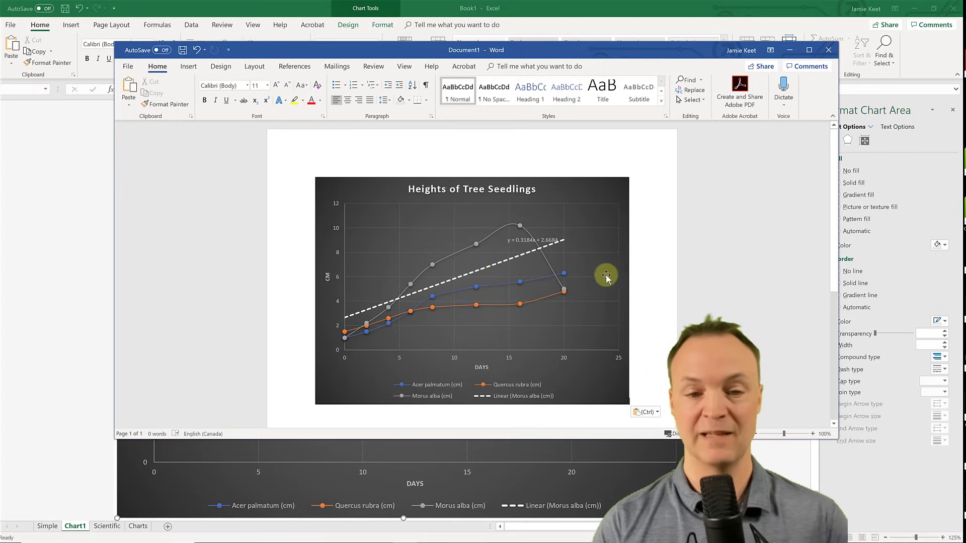
mouse_move(586, 291)
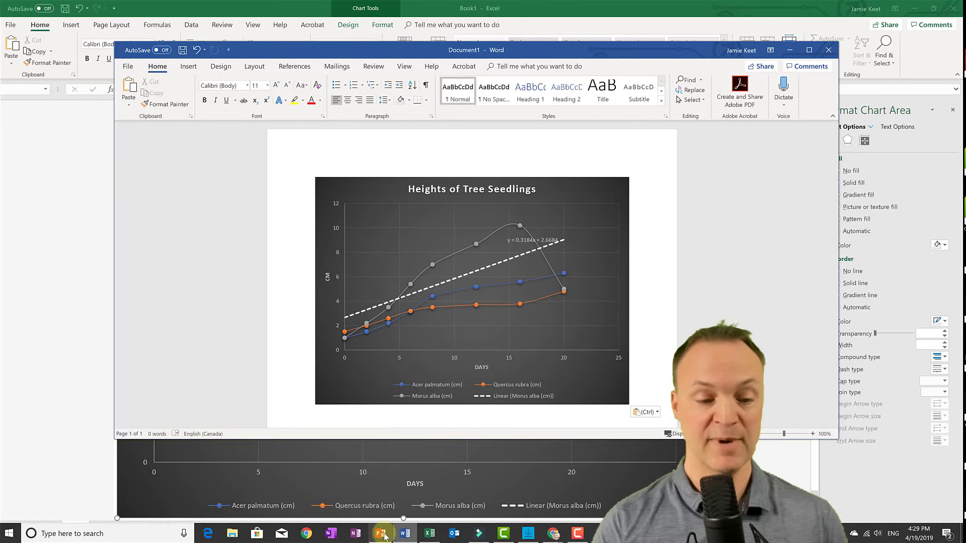
click(382, 534)
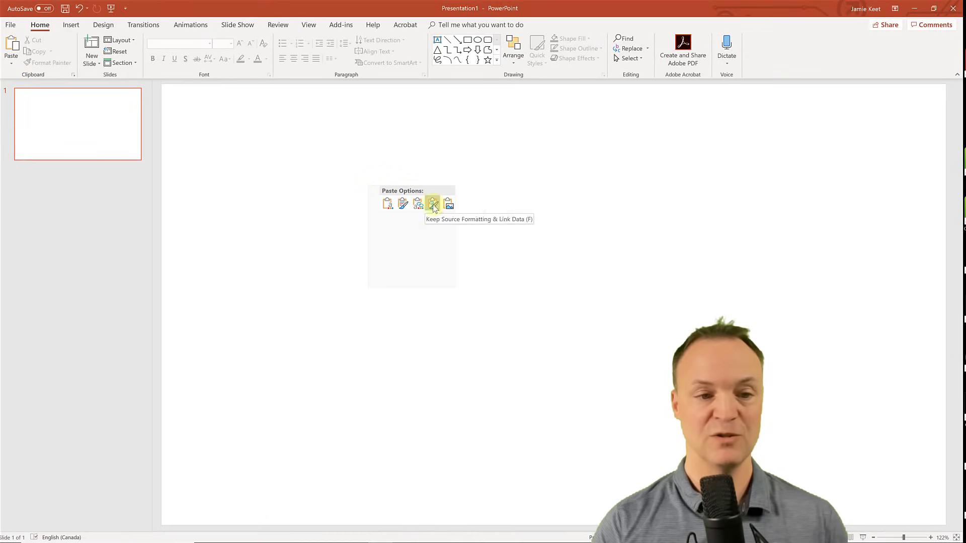
click(434, 203)
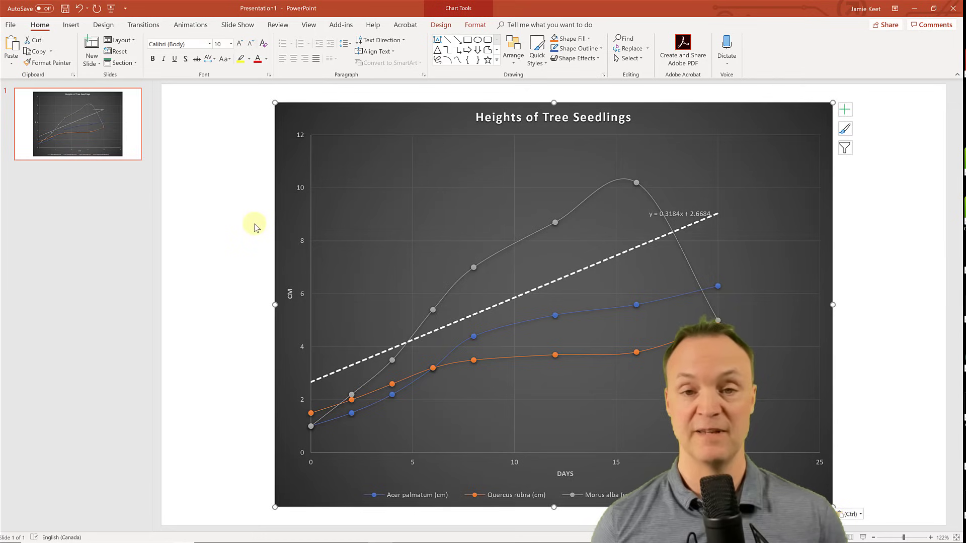